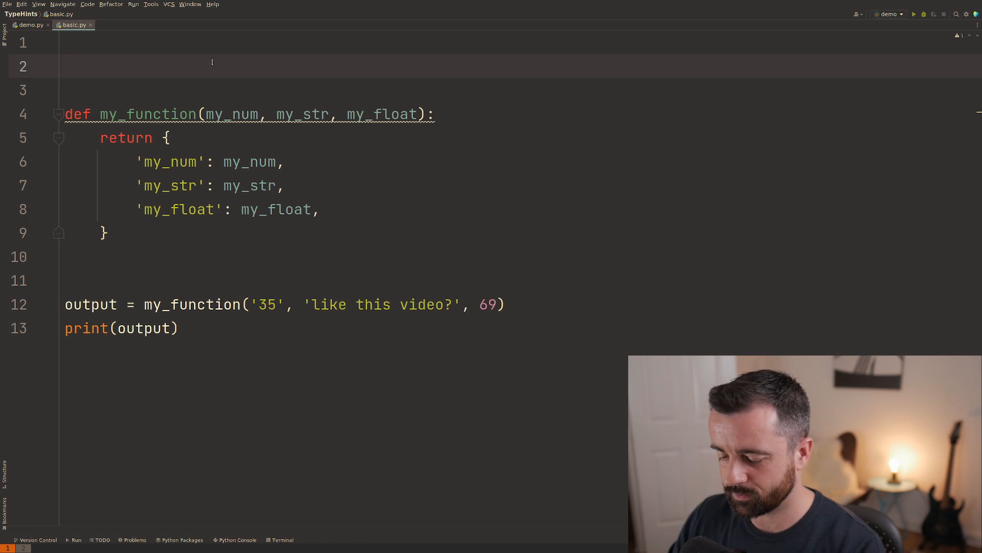
# - Try a throwaway test assignment (x = '234') in basic.py and remove it again
pyautogui.write('x: int')
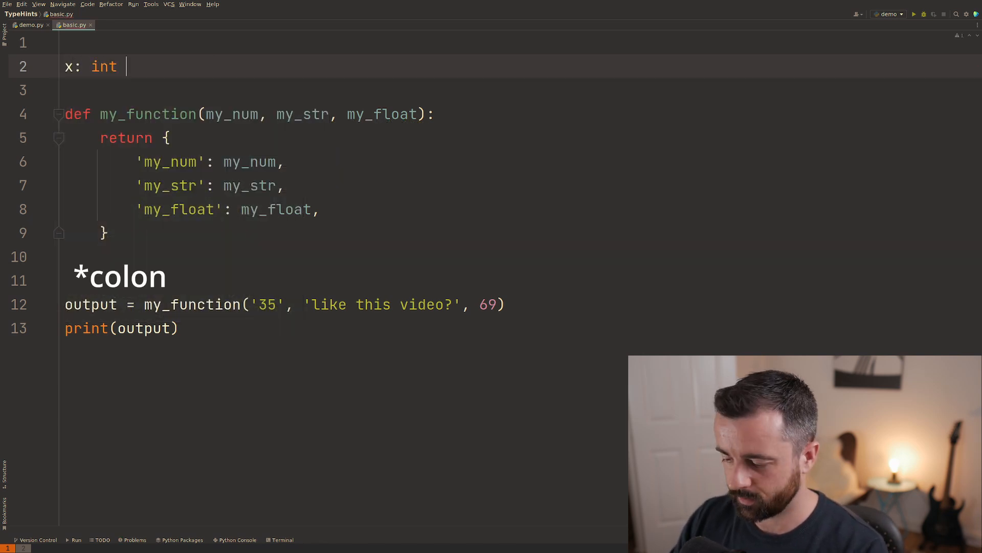
pyautogui.write("= '234'")
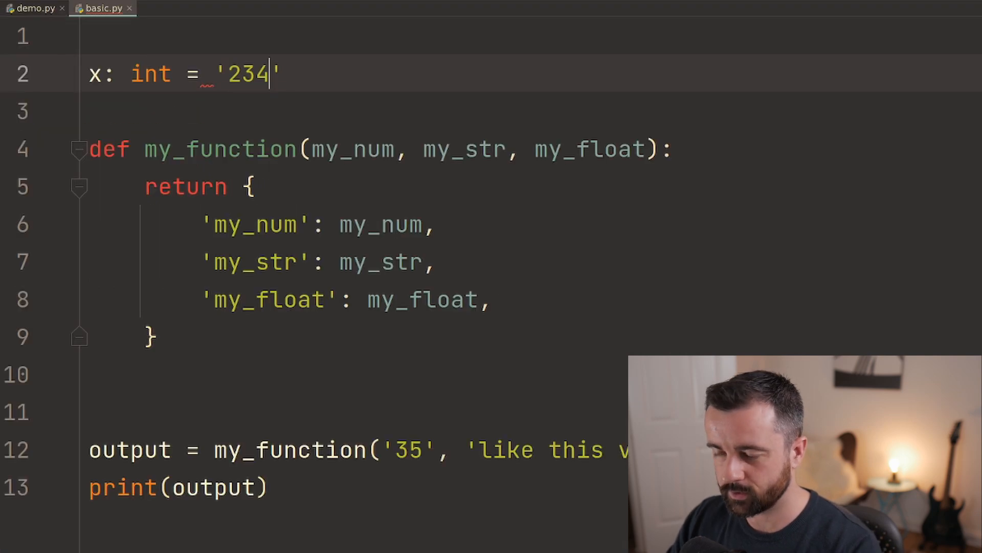
pyautogui.write('sdf')
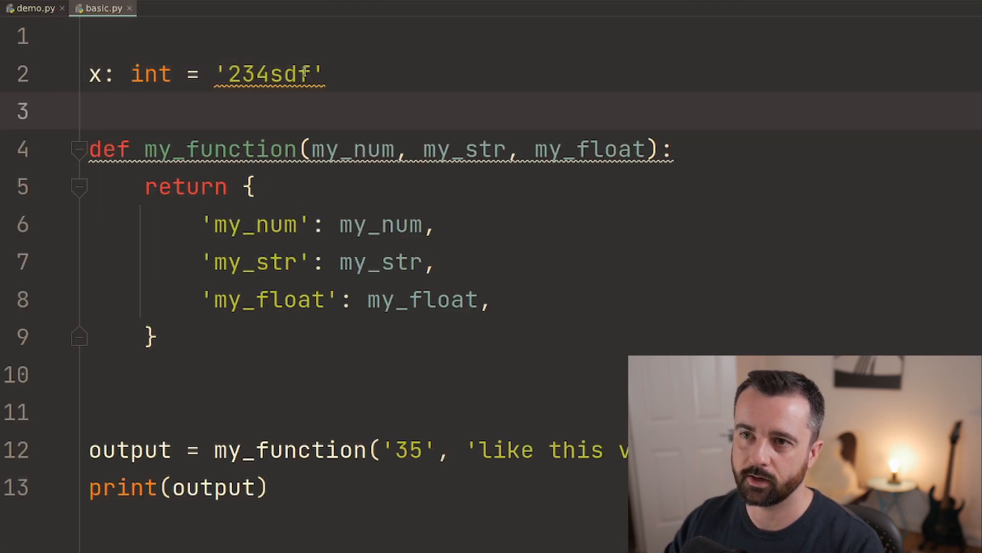
pyautogui.moveTo(269, 73)
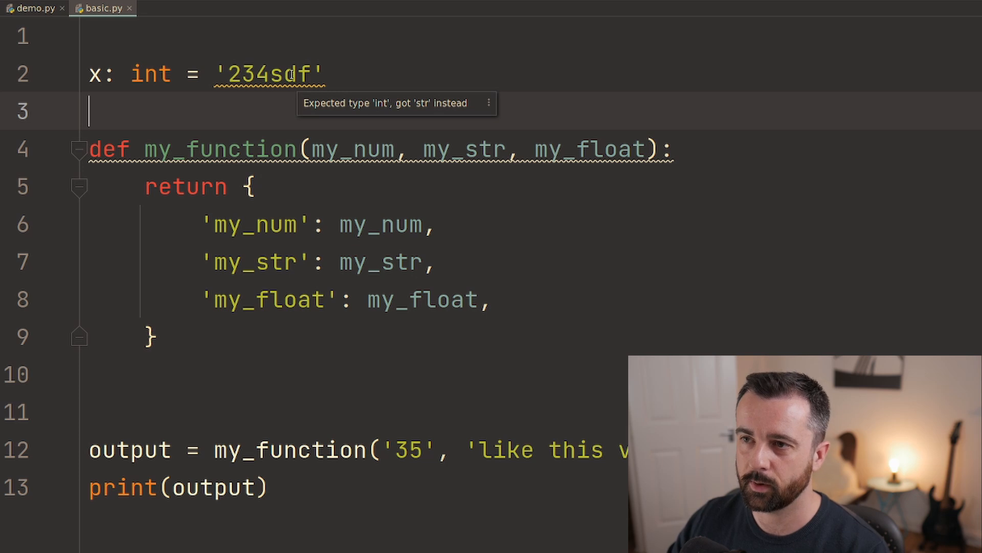
pyautogui.doubleClick(268, 74)
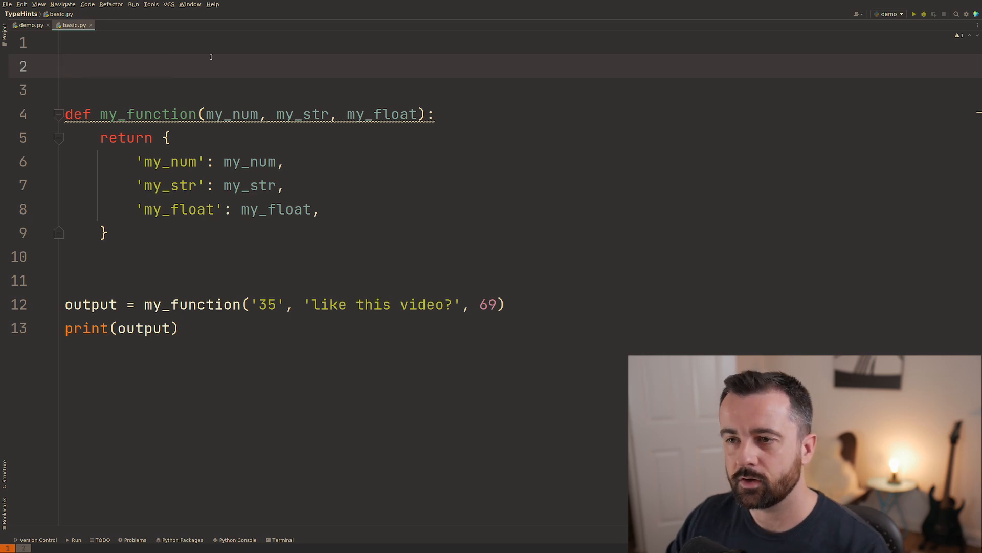
pyautogui.moveTo(273, 138)
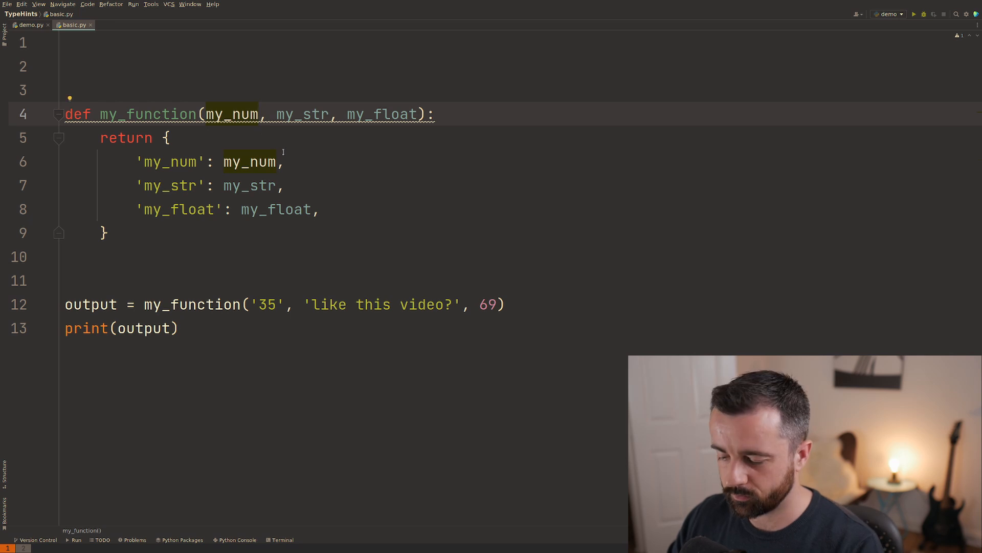
# - Annotate my_function's parameters as int, str and float and call it with 35 as a number
pyautogui.write(': int')
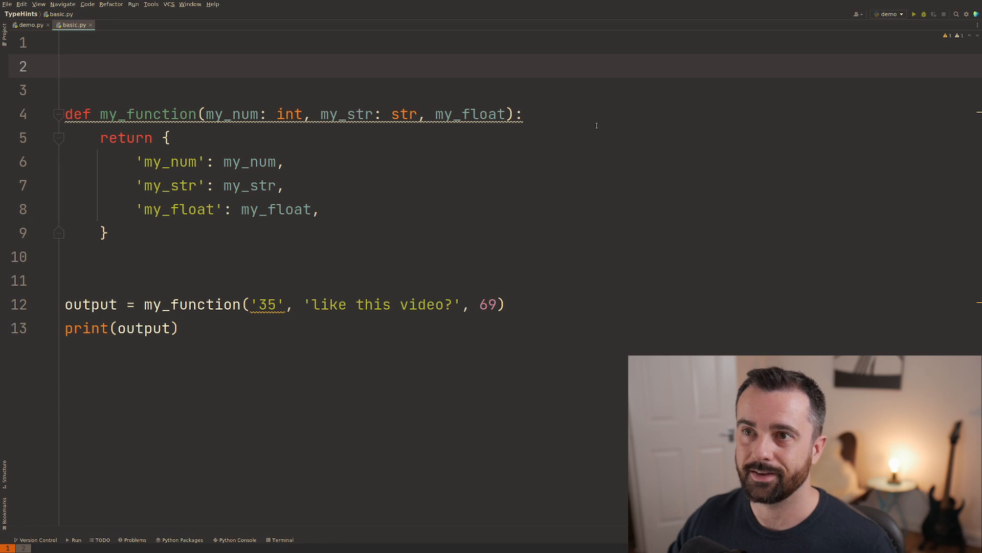
pyautogui.write(': my')
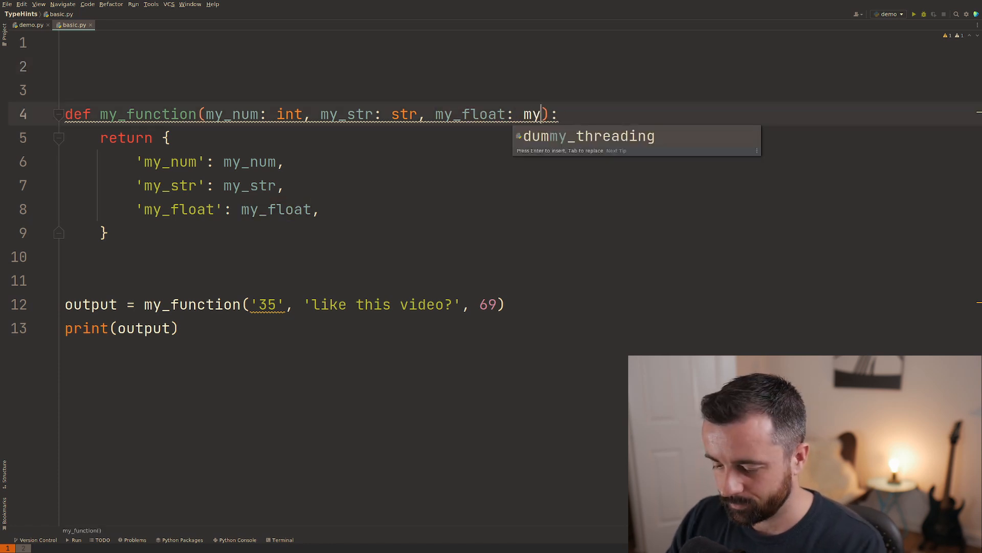
pyautogui.write('float')
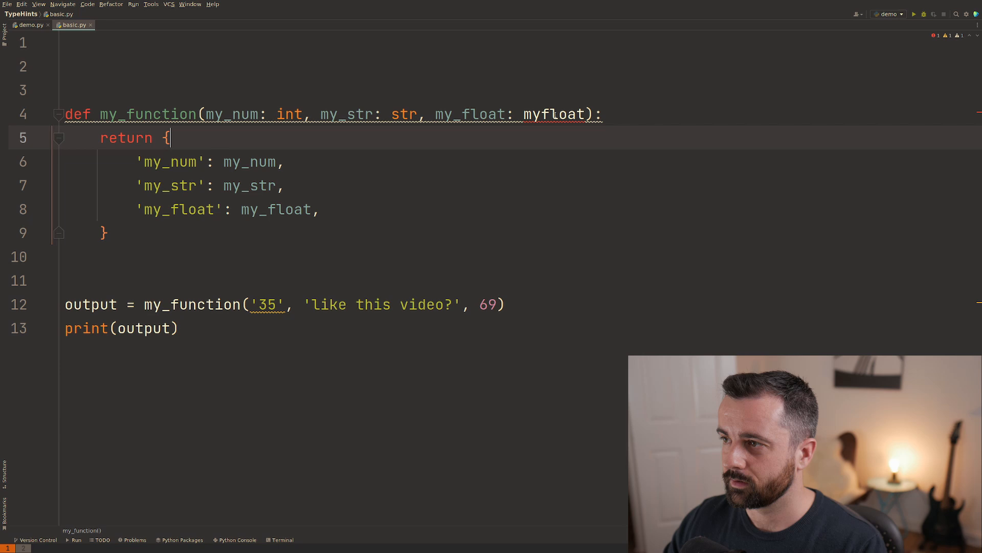
pyautogui.write('float')
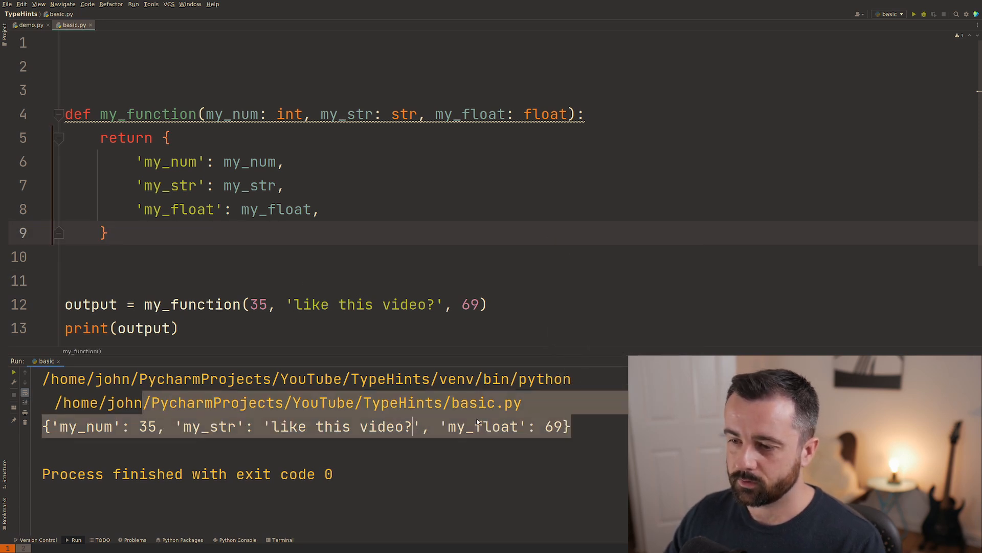
# - Add a '-> Dict' return annotation to my_function's def line
pyautogui.click(319, 208)
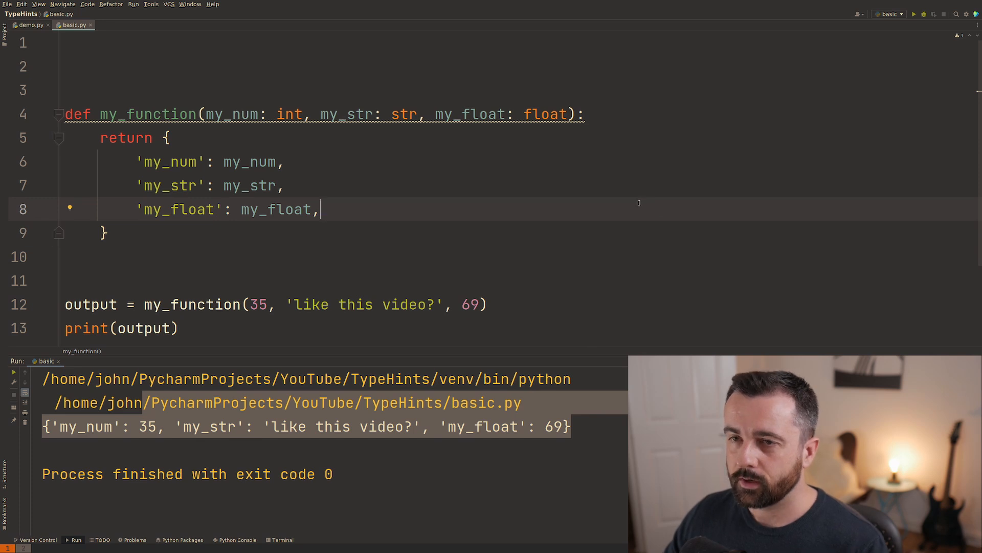
pyautogui.moveTo(595, 156)
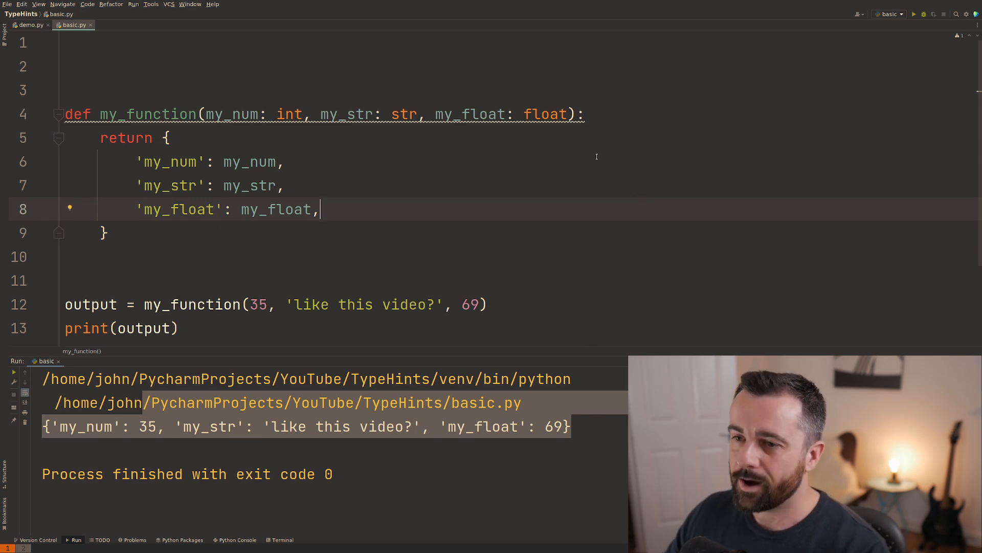
pyautogui.write('-')
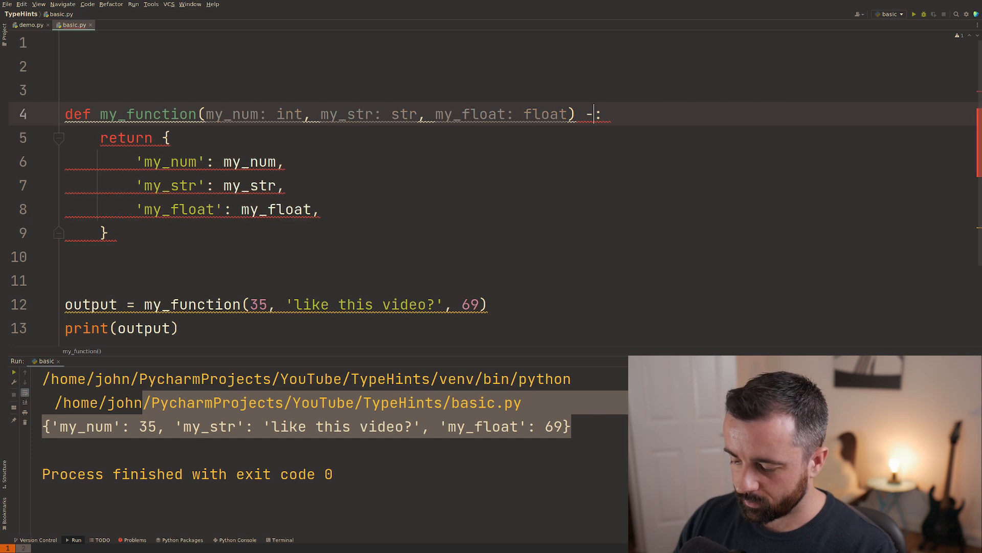
pyautogui.write('>')
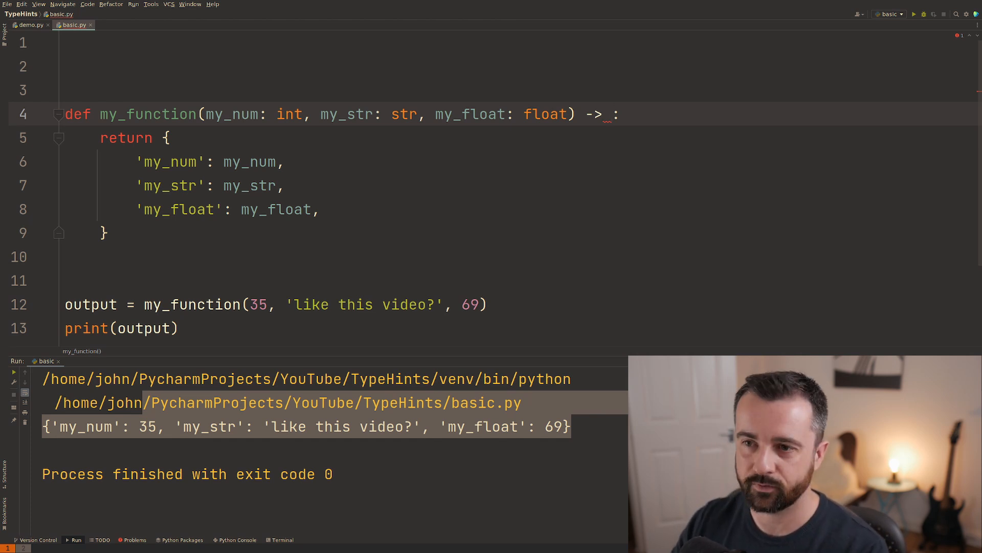
pyautogui.write('str')
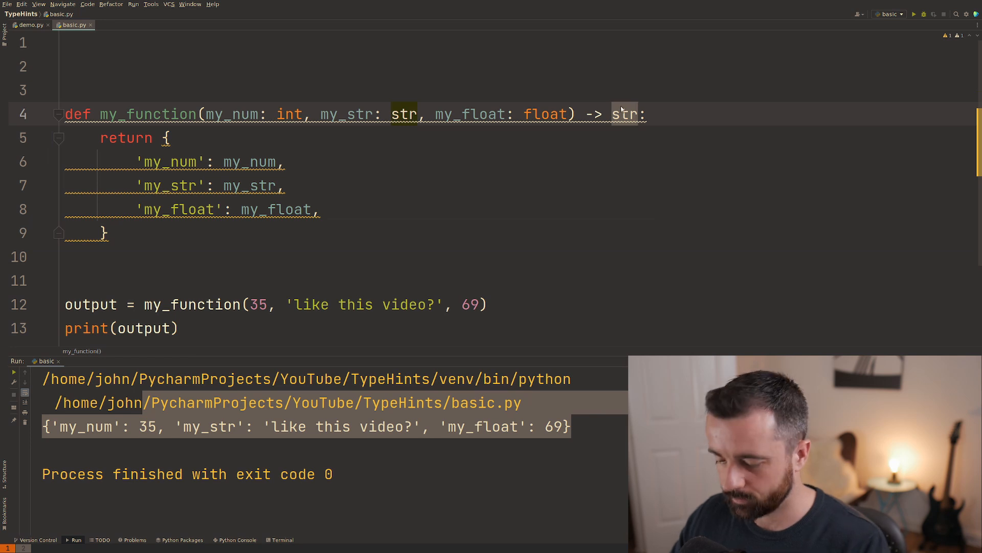
pyautogui.write('Dict')
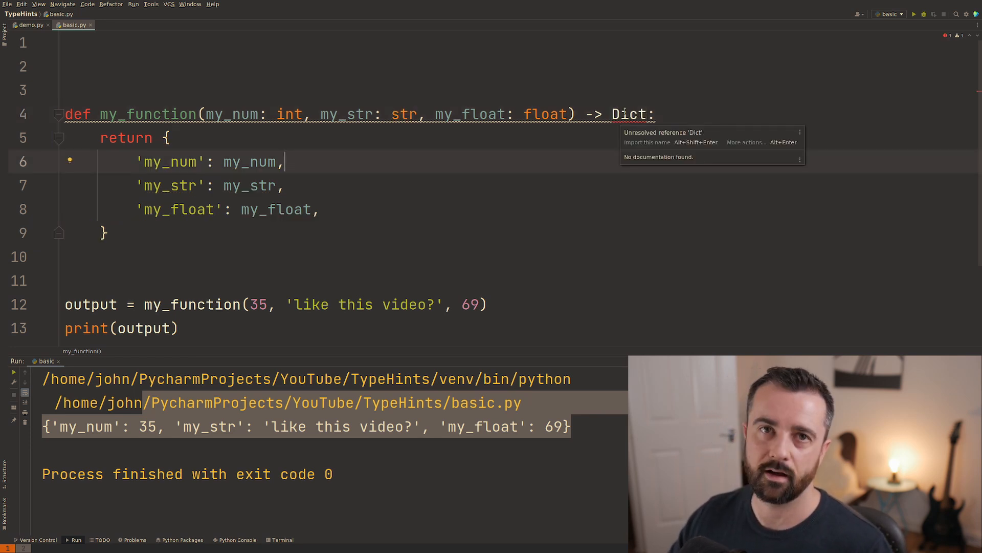
# - Add 'from typing import Dict, List' as the first line of basic.py
pyautogui.click(367, 42)
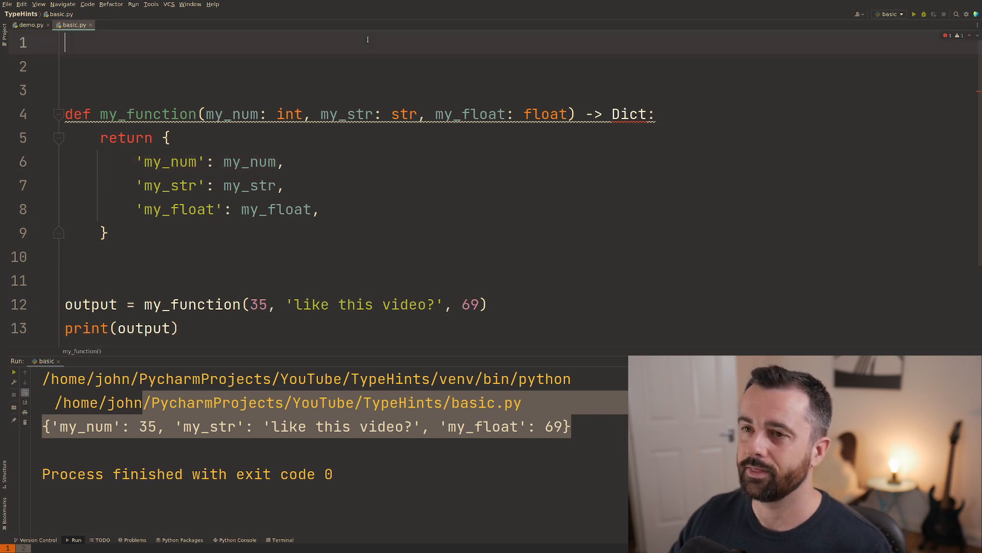
pyautogui.write('from typing')
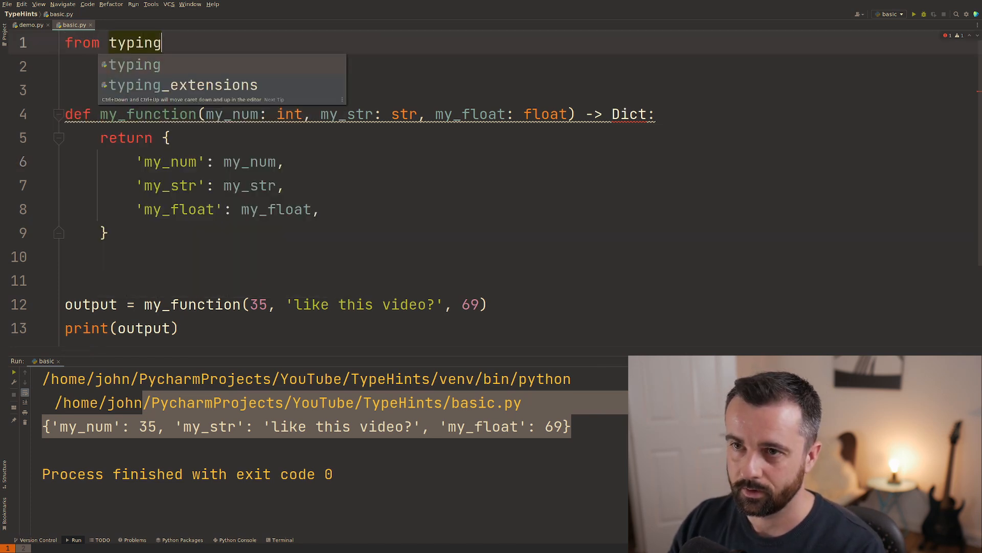
pyautogui.write('import Dict')
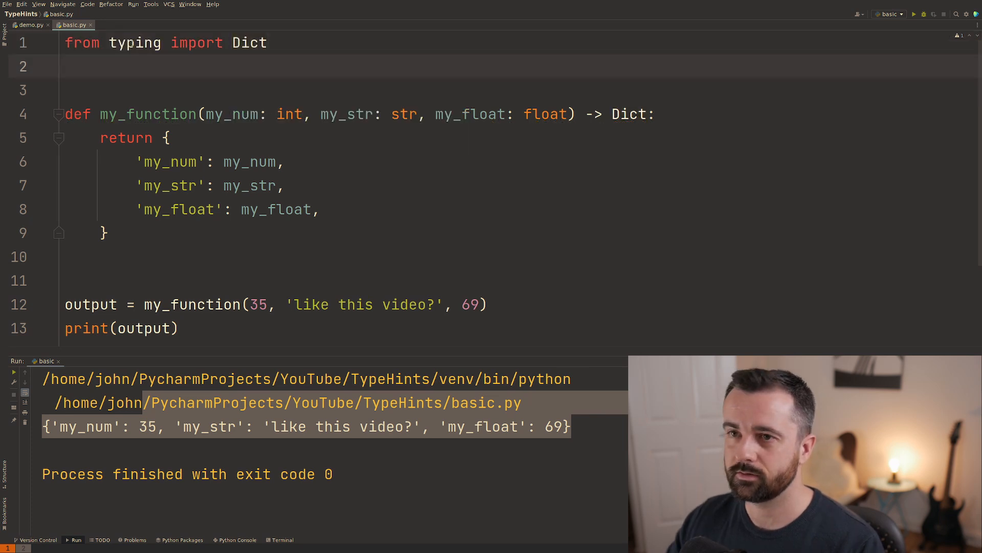
pyautogui.write(', List')
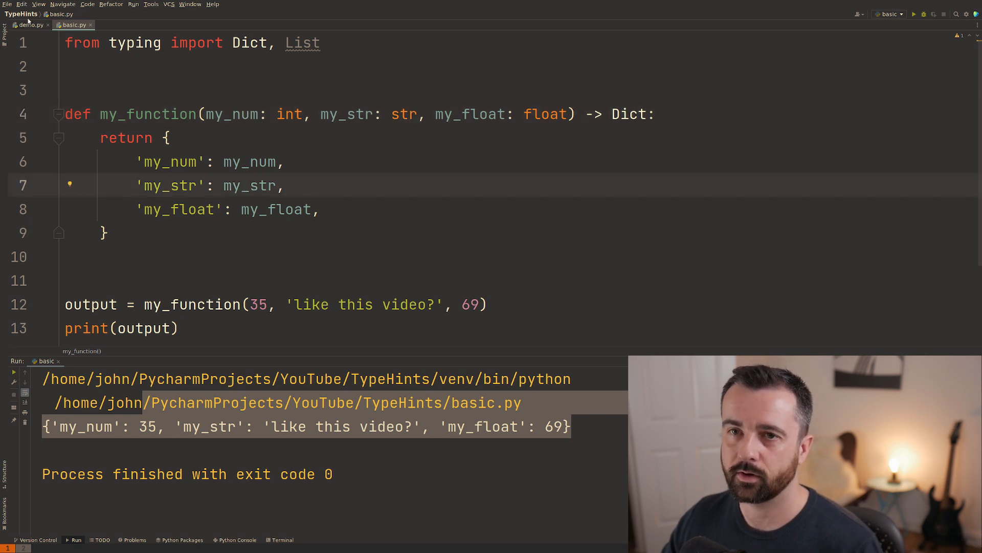
# - Switch to demo.py, run it to print the beers, and start the typing import
pyautogui.click(28, 25)
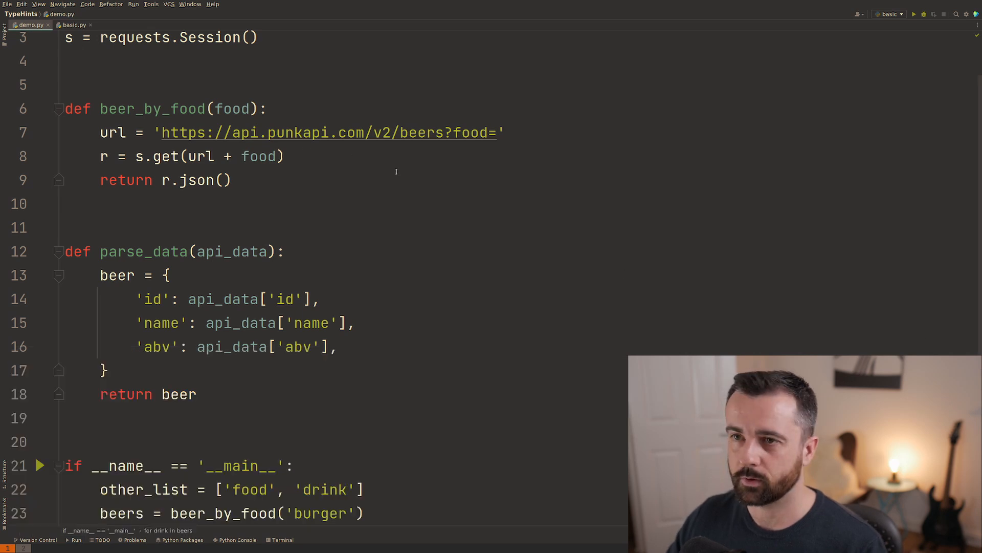
pyautogui.scroll(3)
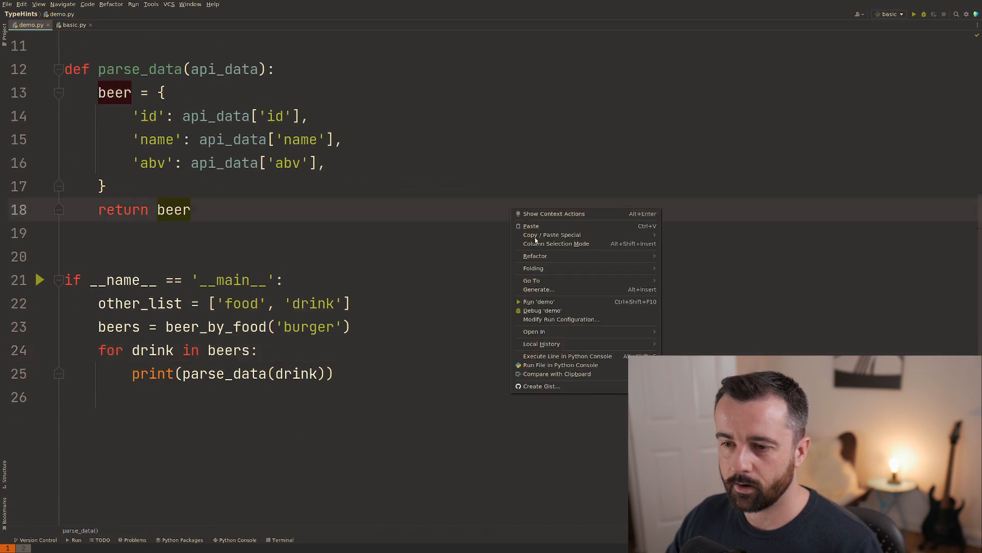
pyautogui.click(540, 301)
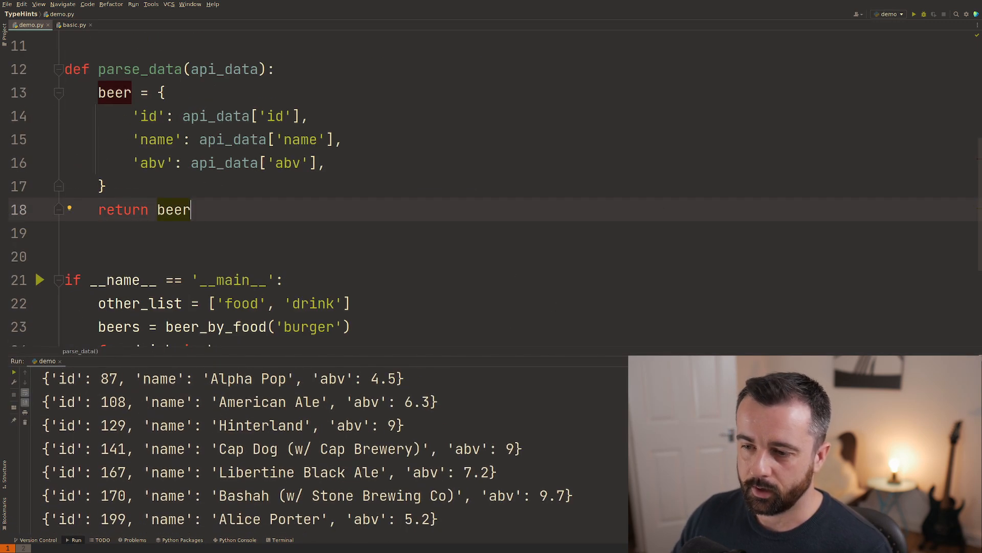
pyautogui.write('typing import Dict, List')
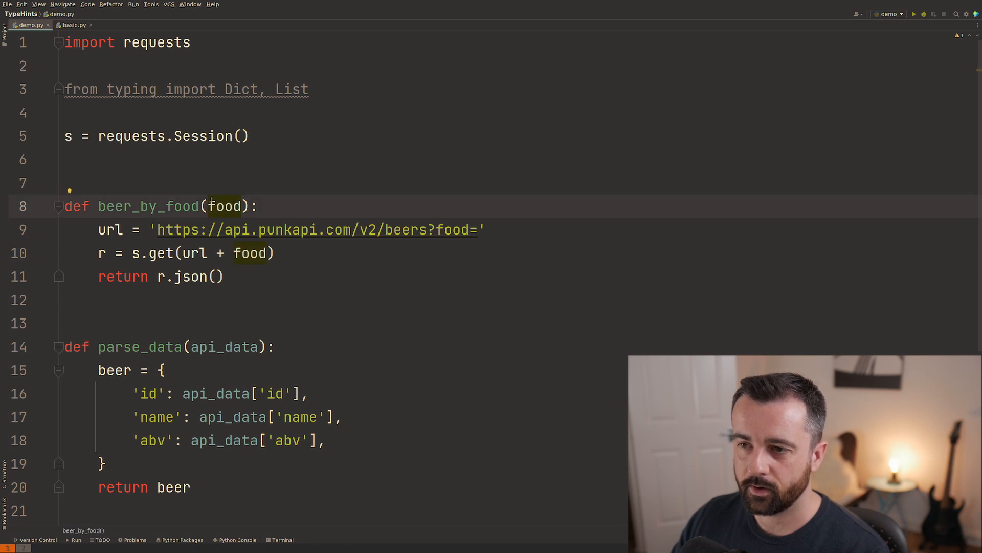
pyautogui.moveTo(226, 206)
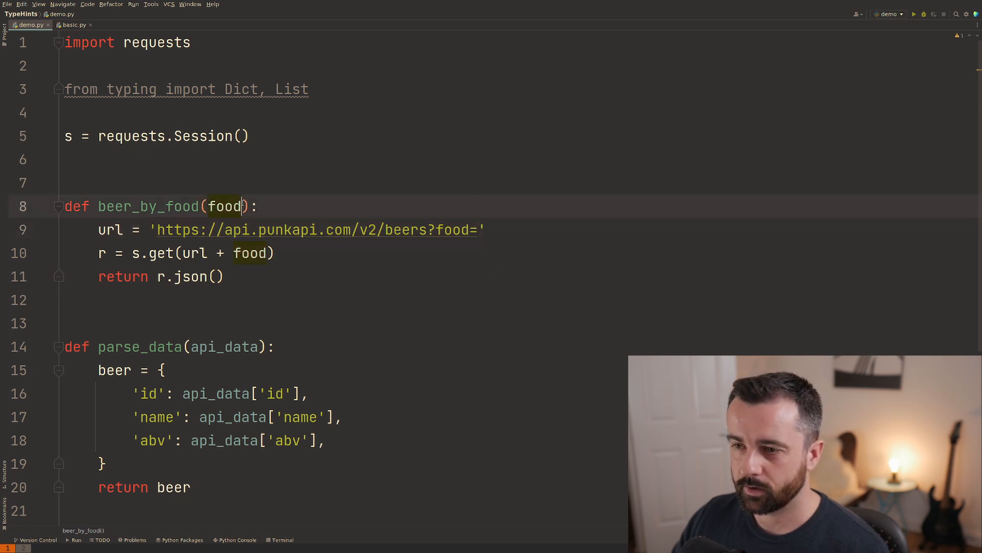
# - Annotate beer_by_food with a str parameter and a '-> List' return type
pyautogui.write(': str')
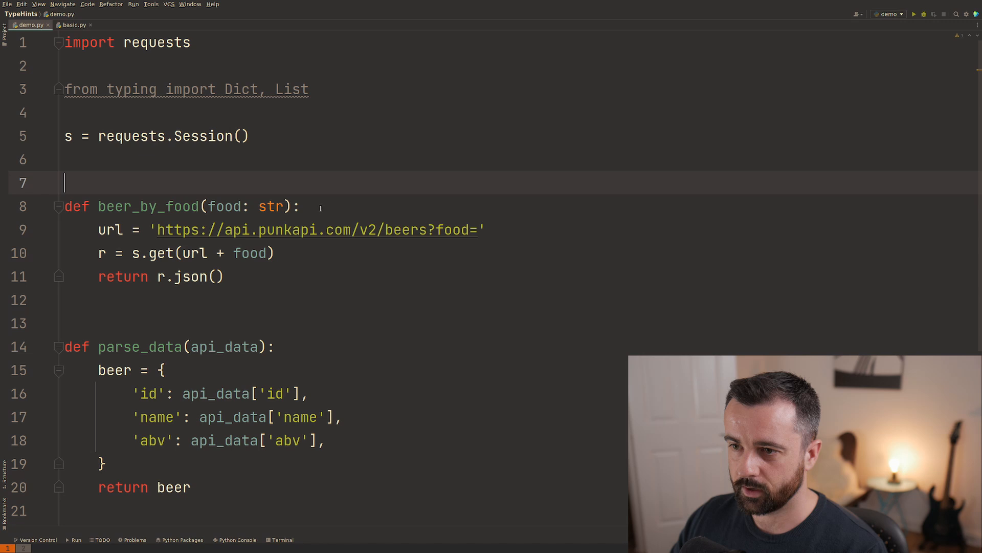
pyautogui.click(300, 205)
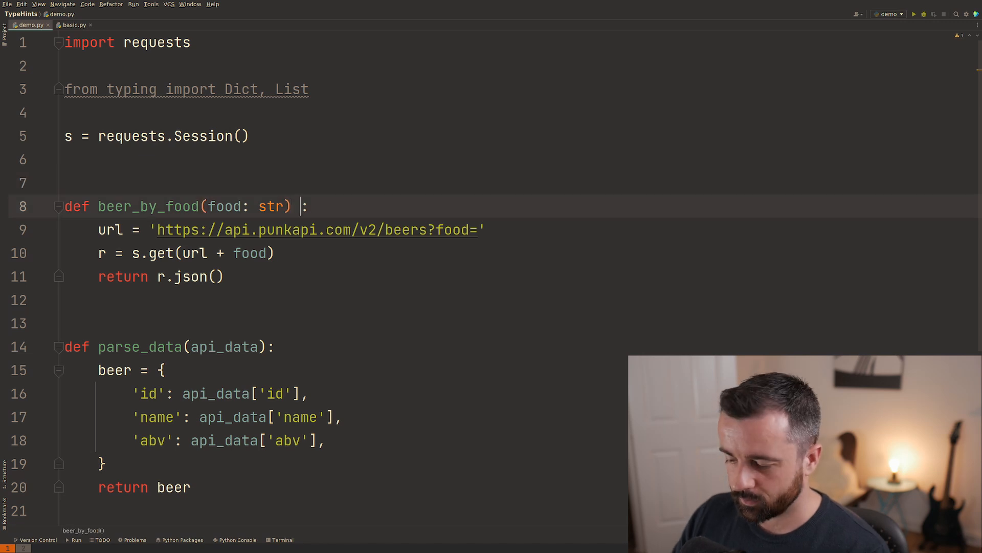
pyautogui.write('-> List')
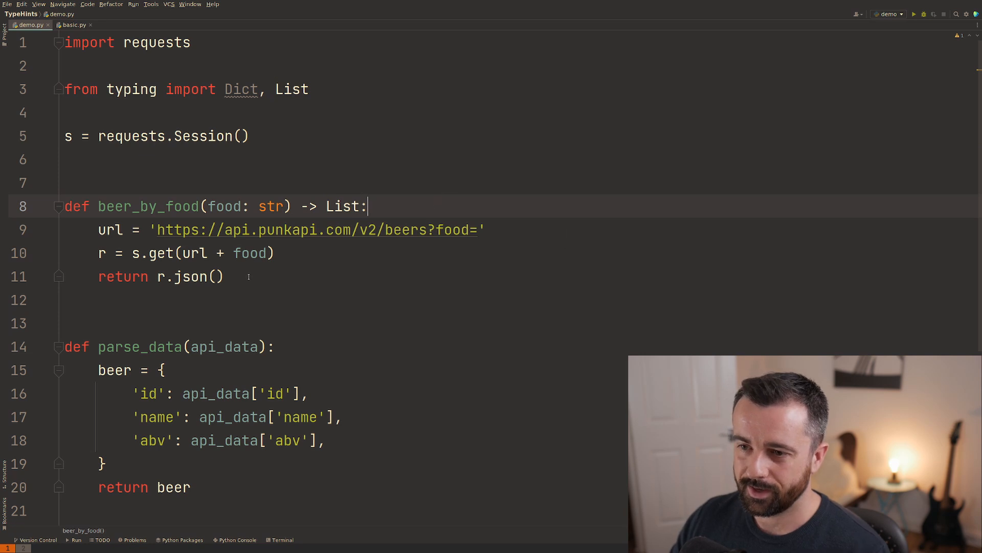
pyautogui.click(188, 276)
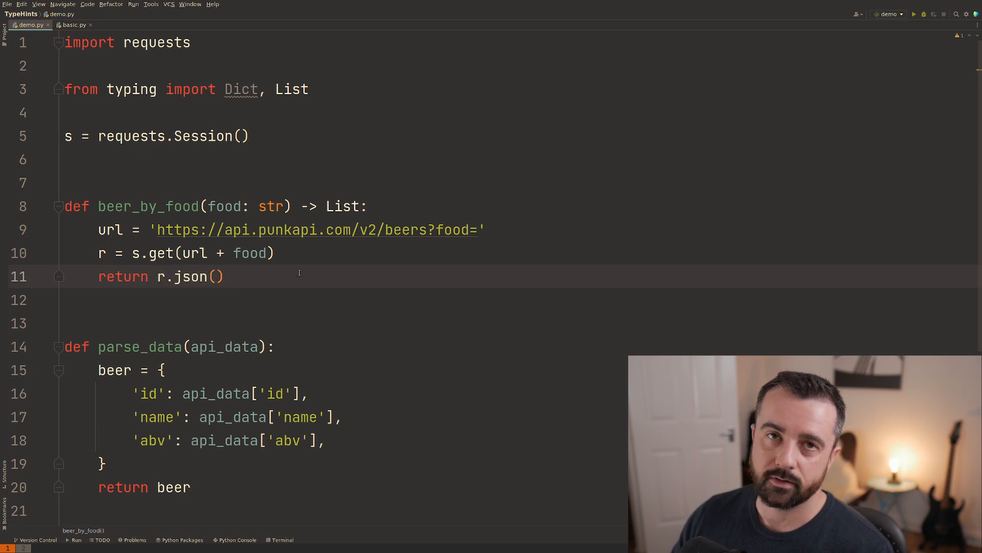
pyautogui.moveTo(232, 304)
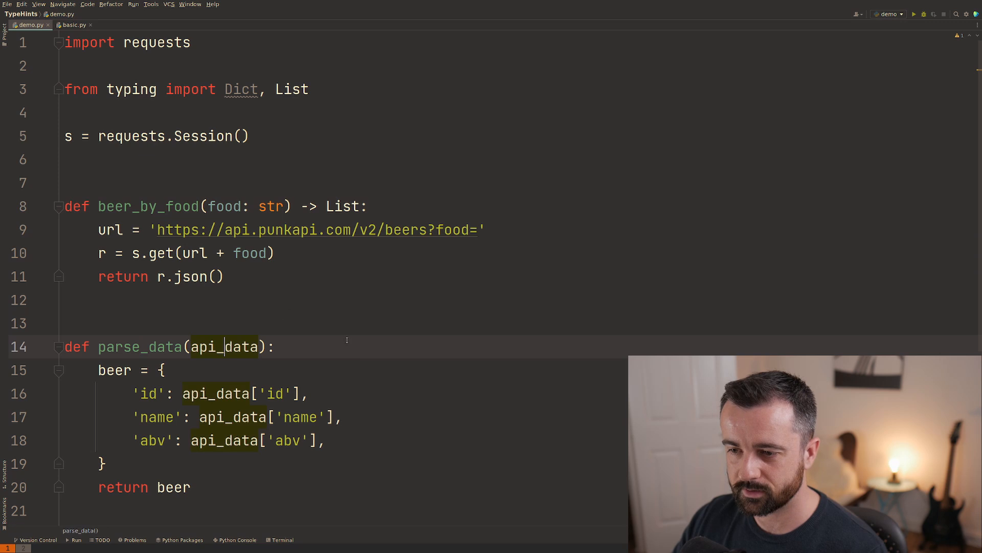
# - Annotate parse_data's api_data as Dict and its return type as Dict
pyautogui.scroll(-3)
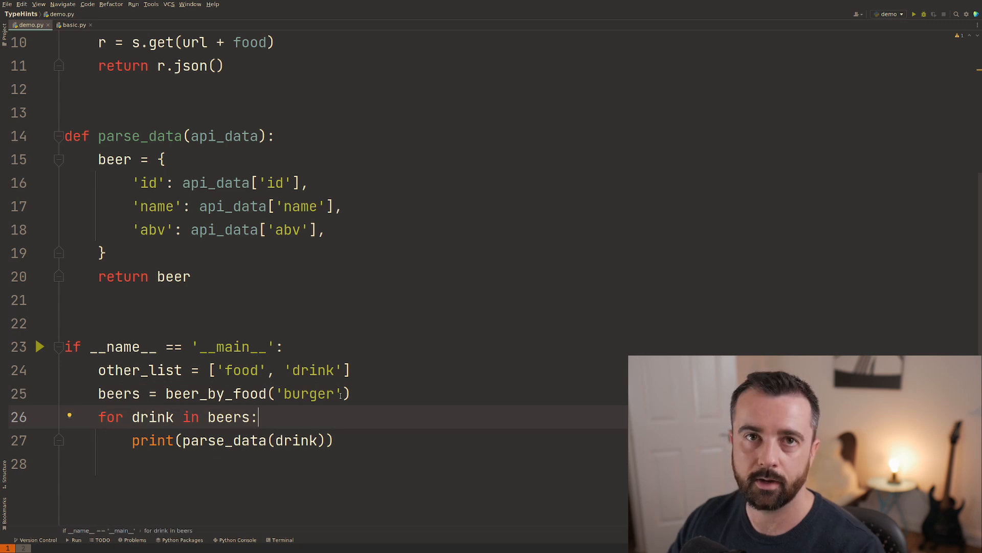
pyautogui.scroll(3)
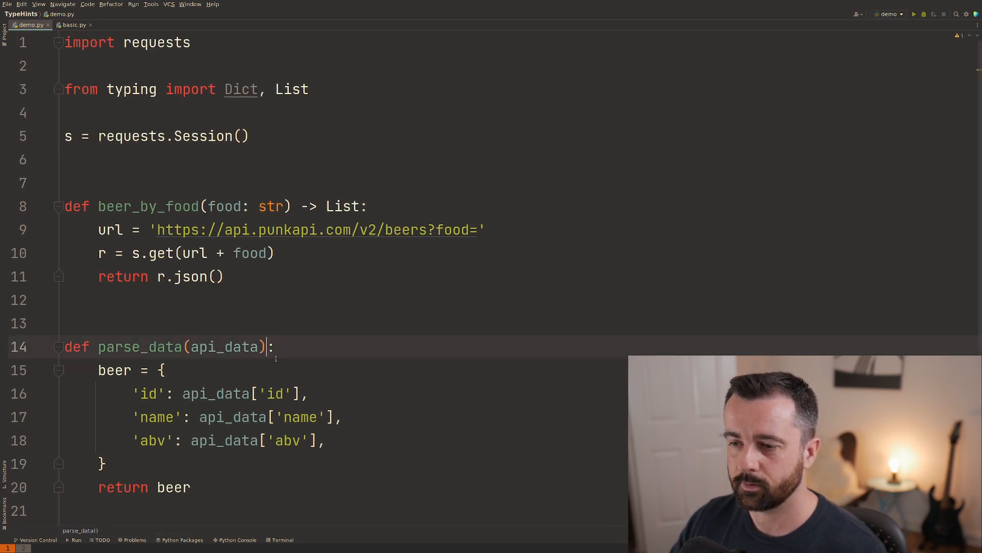
pyautogui.doubleClick(228, 347)
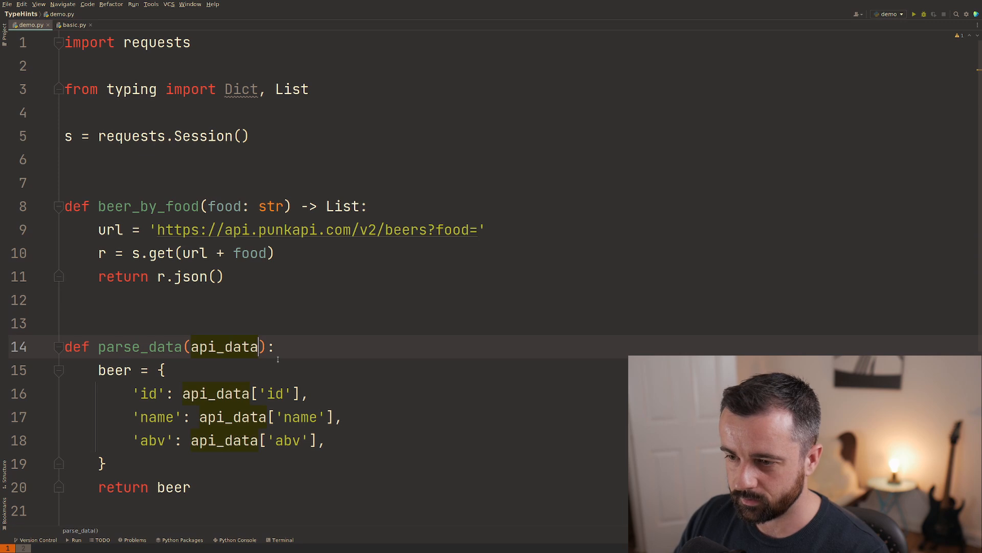
pyautogui.write(': Dict')
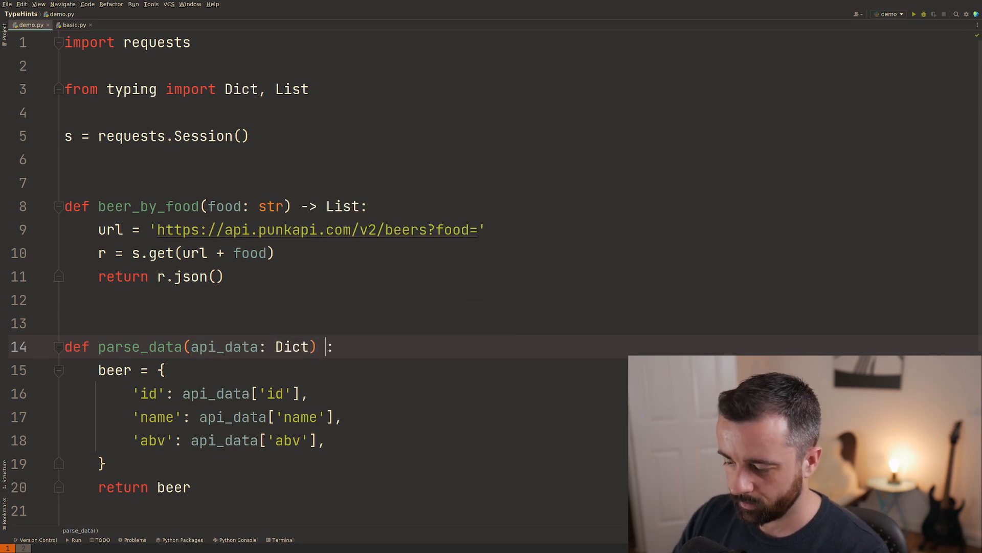
pyautogui.write('-> Dict')
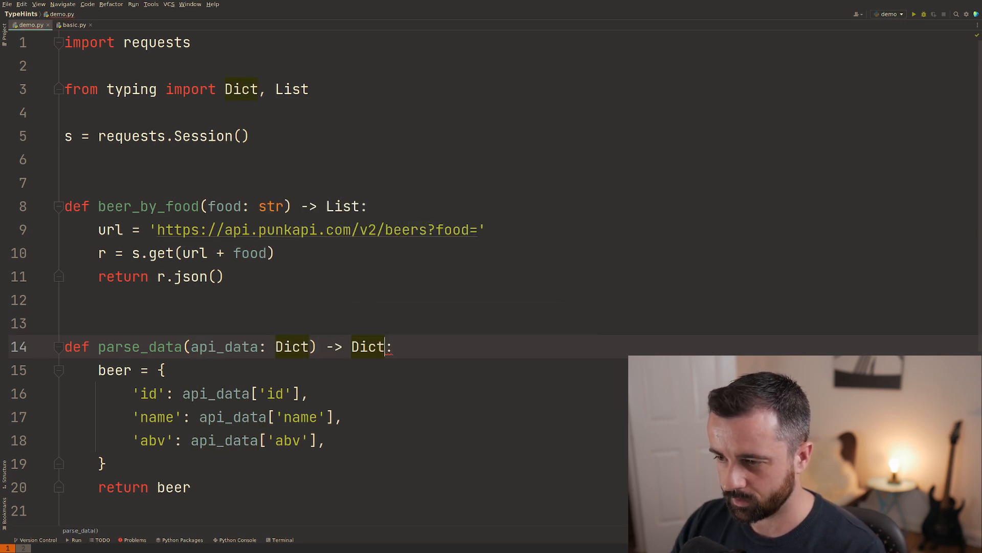
pyautogui.click(371, 370)
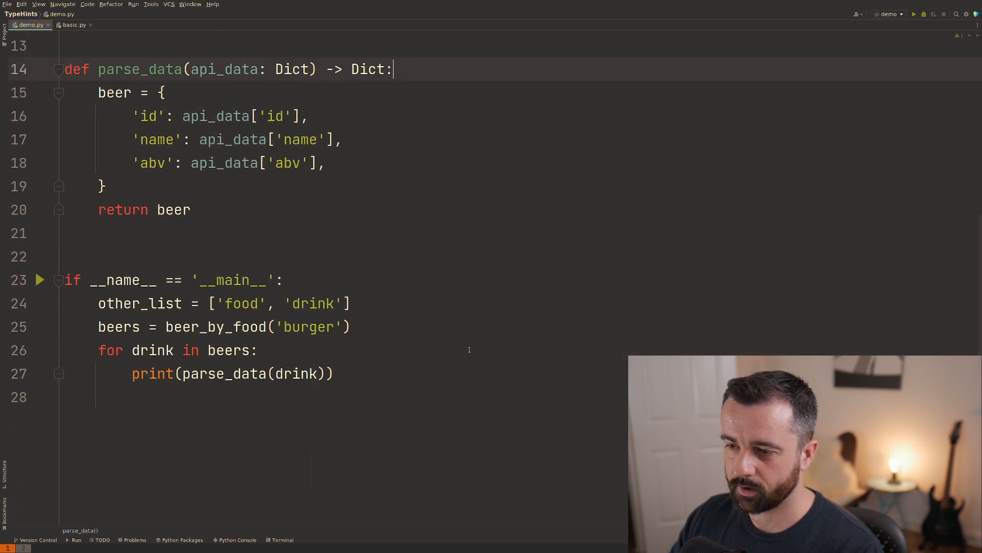
pyautogui.scroll(3)
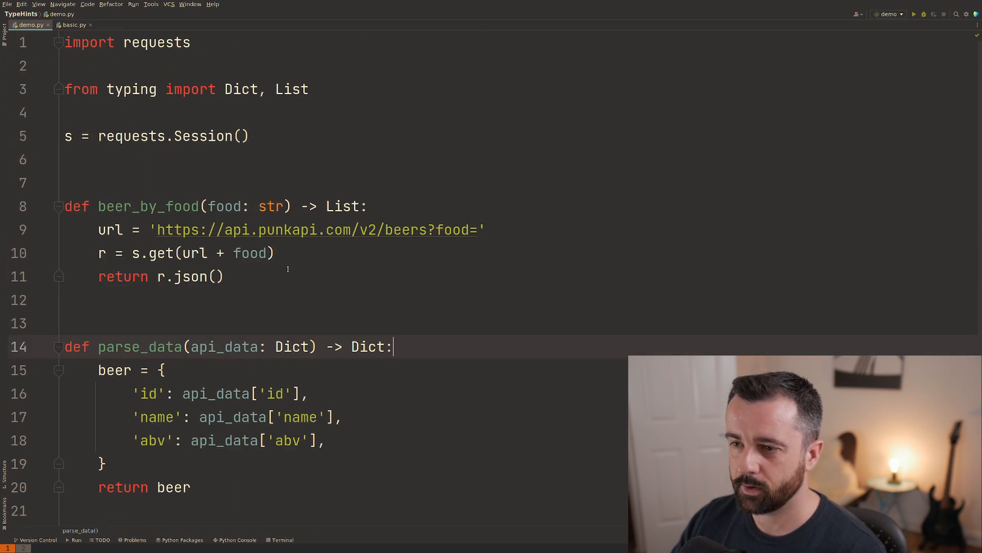
pyautogui.scroll(-3)
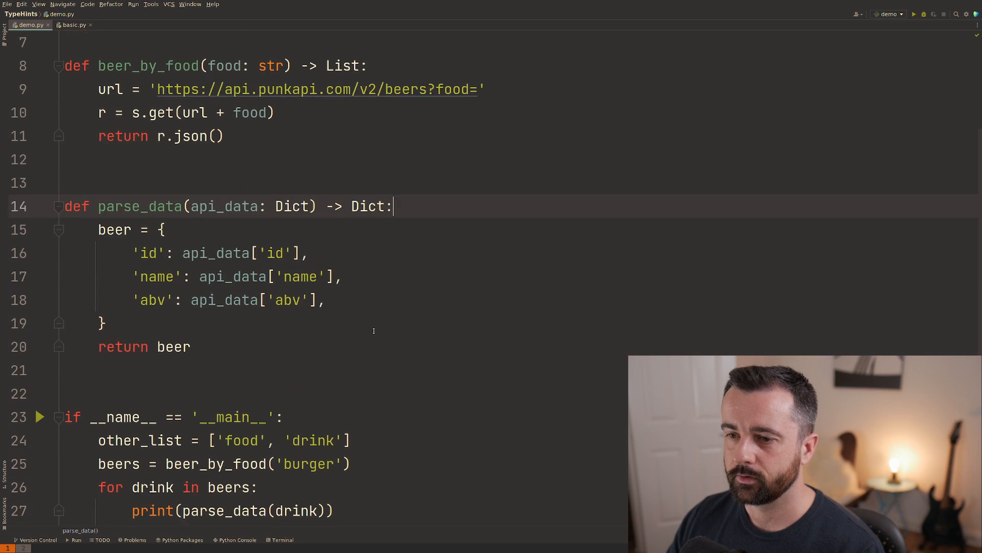
pyautogui.scroll(-3)
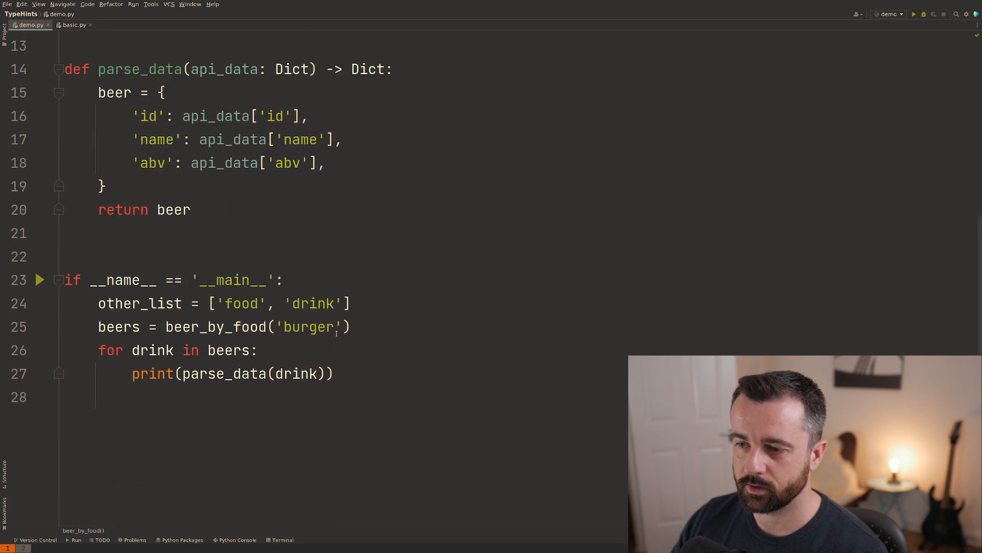
pyautogui.write('1245')
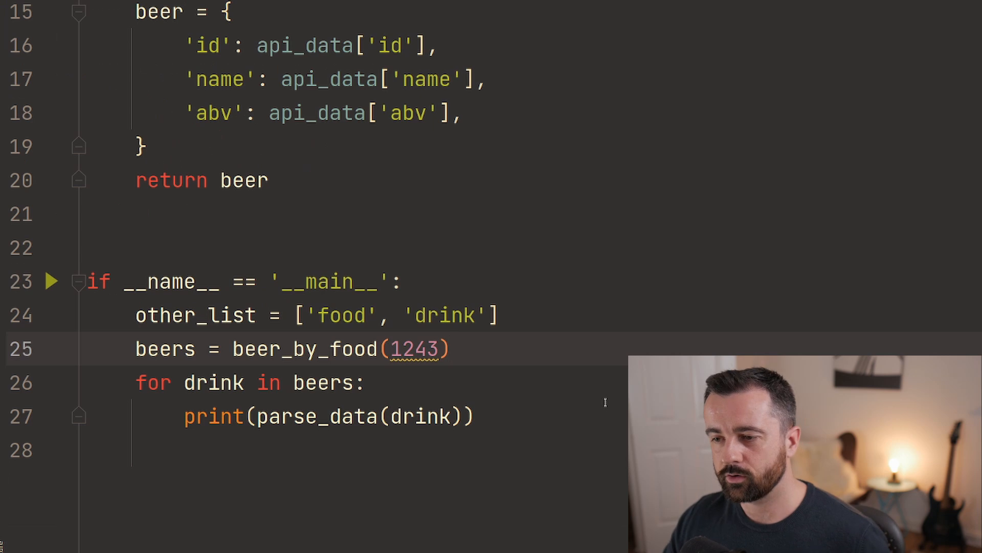
pyautogui.moveTo(413, 348)
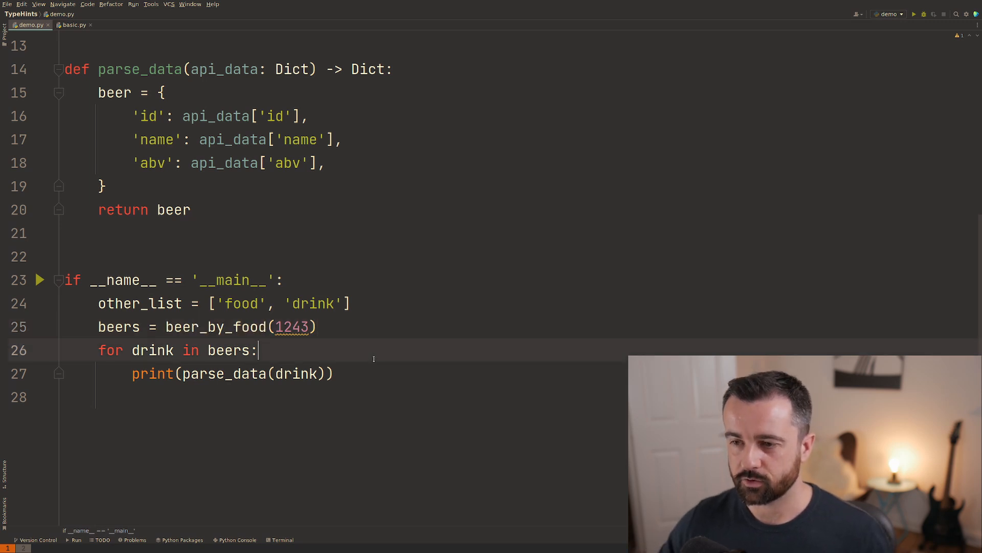
pyautogui.click(289, 326)
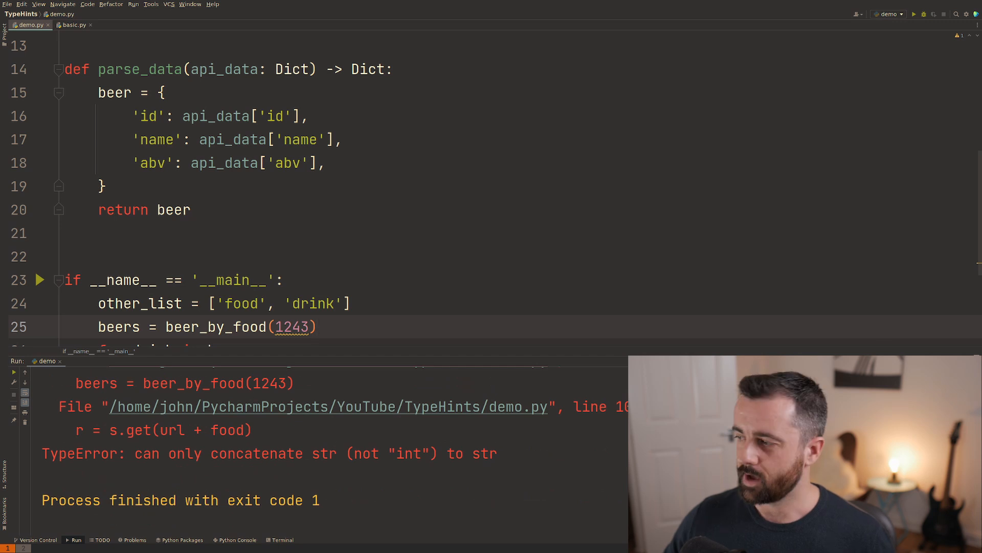
pyautogui.doubleClick(79, 453)
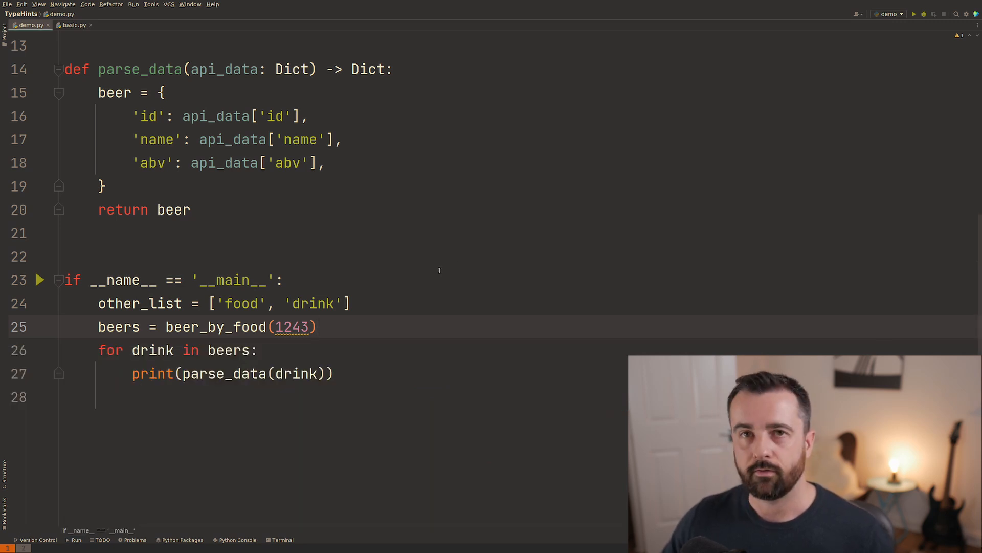
pyautogui.click(316, 327)
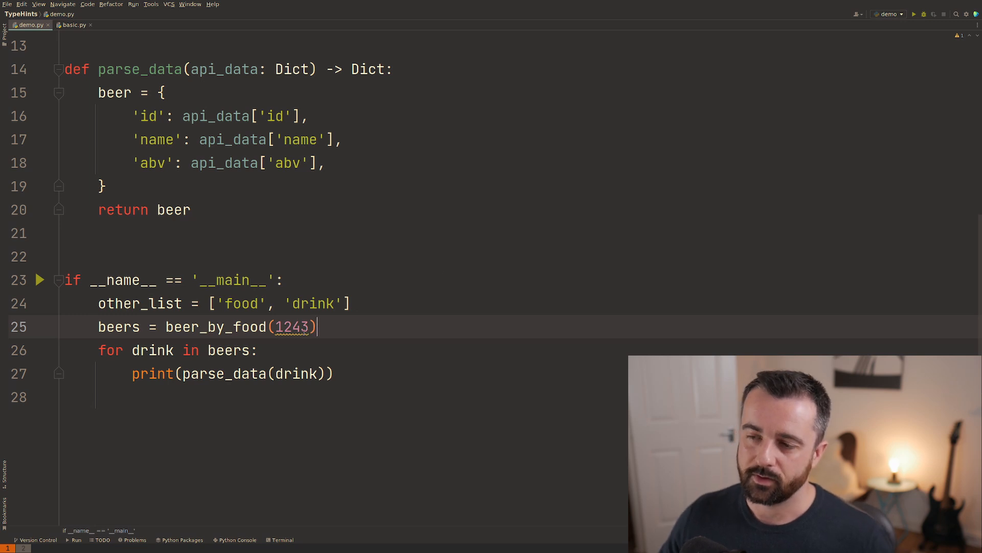
pyautogui.write("'burger")
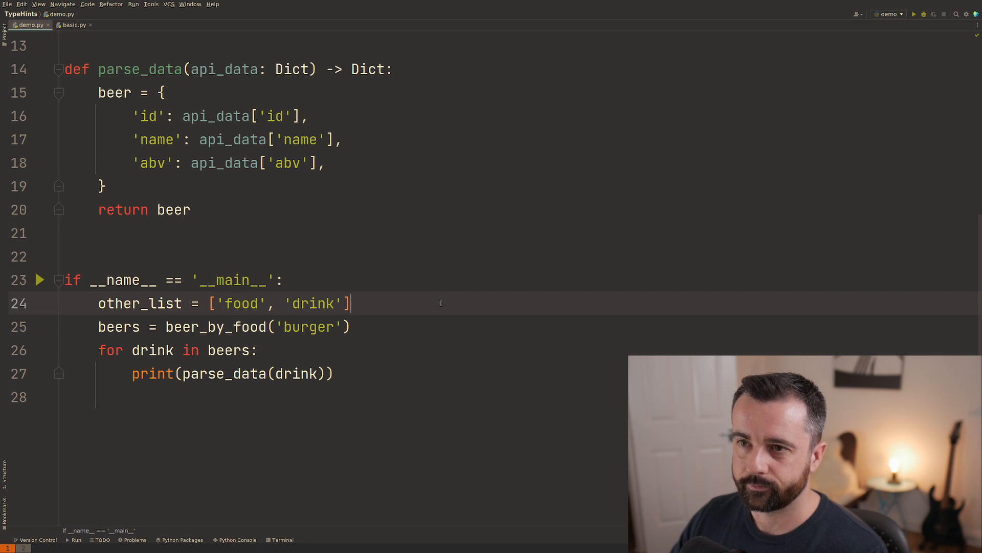
pyautogui.doubleClick(139, 303)
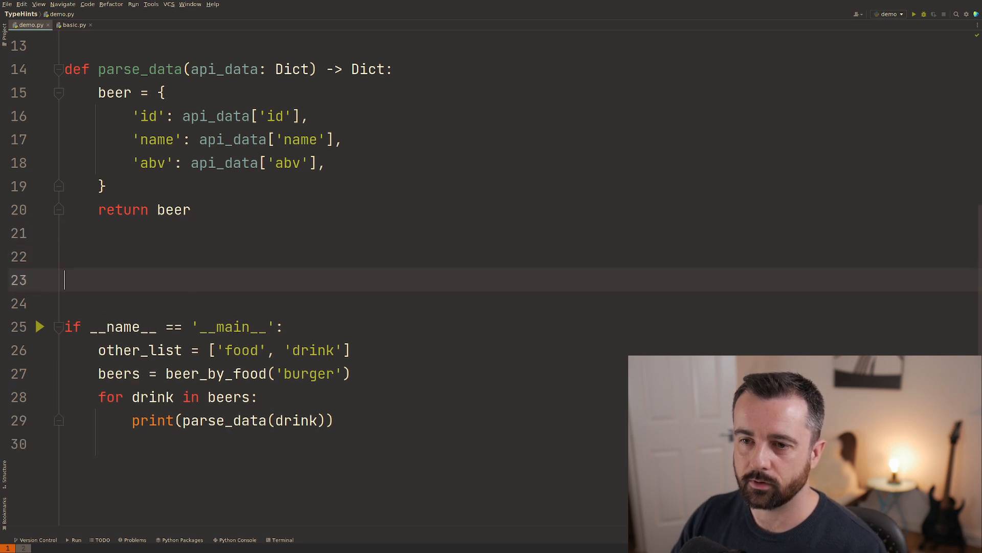
# - Write the signature def parse_id_to_list(api_main: List) -> List[int]:
pyautogui.write('def')
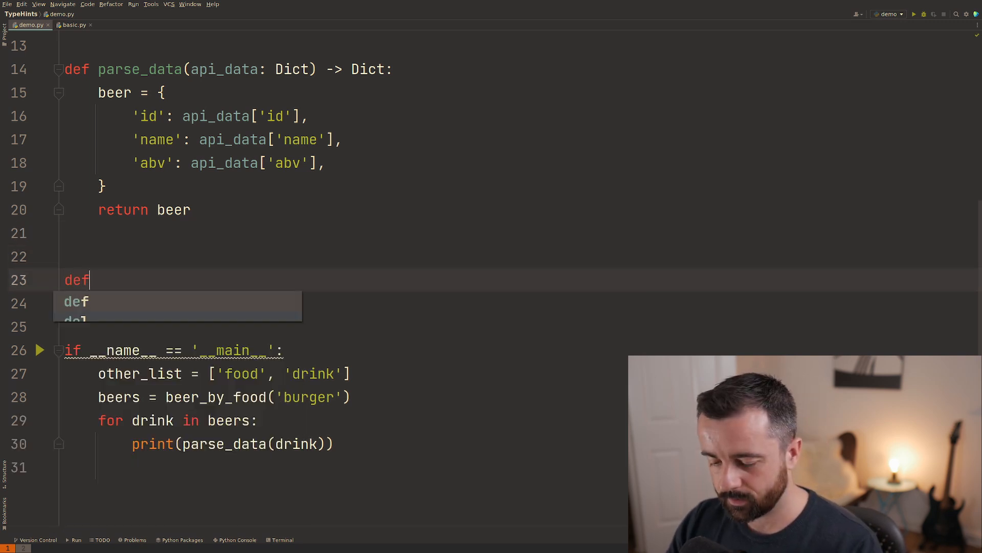
pyautogui.write('parse')
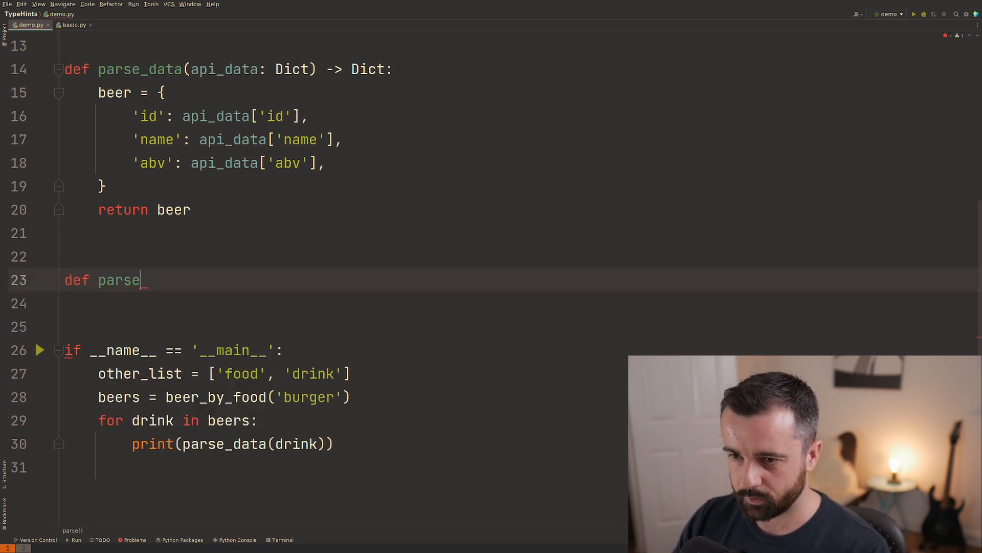
pyautogui.write('_ids')
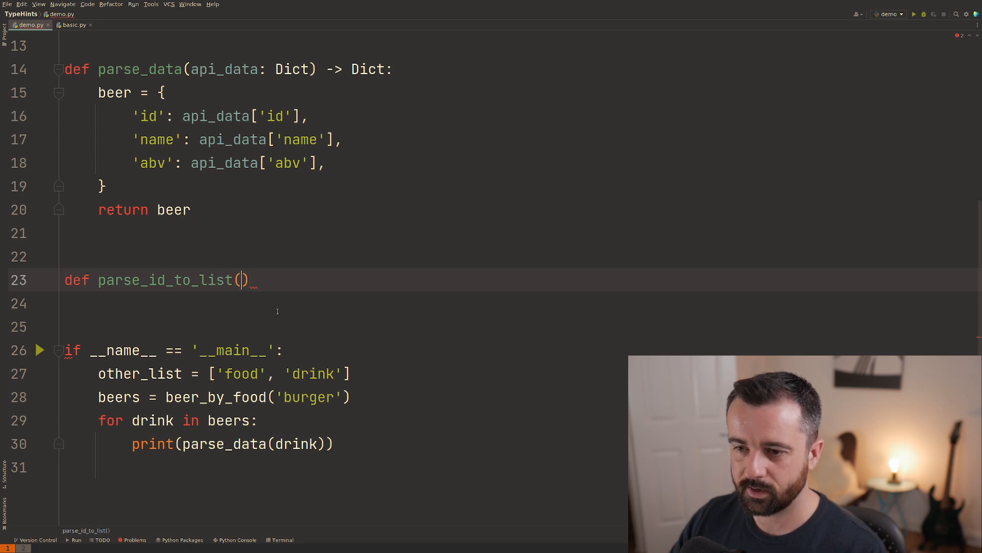
pyautogui.scroll(3)
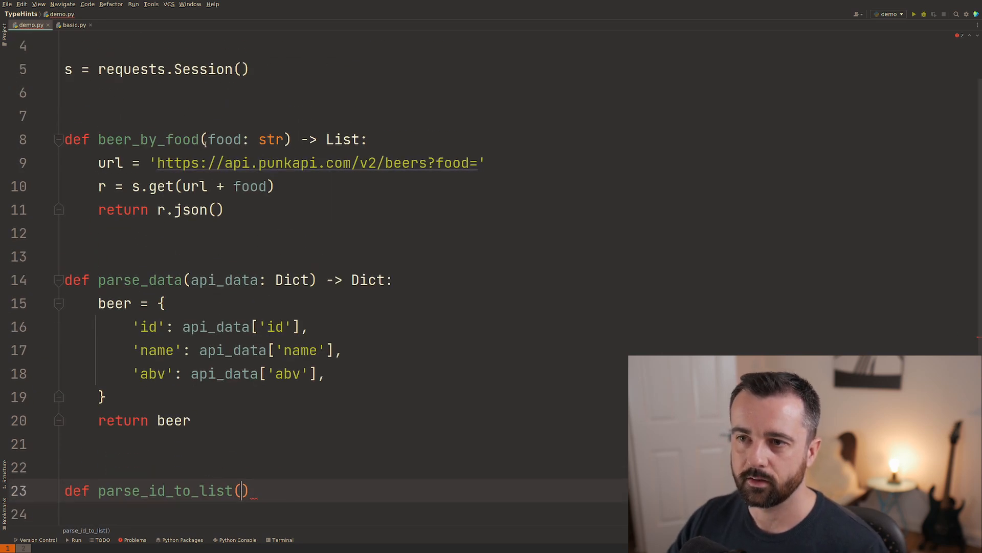
pyautogui.scroll(-3)
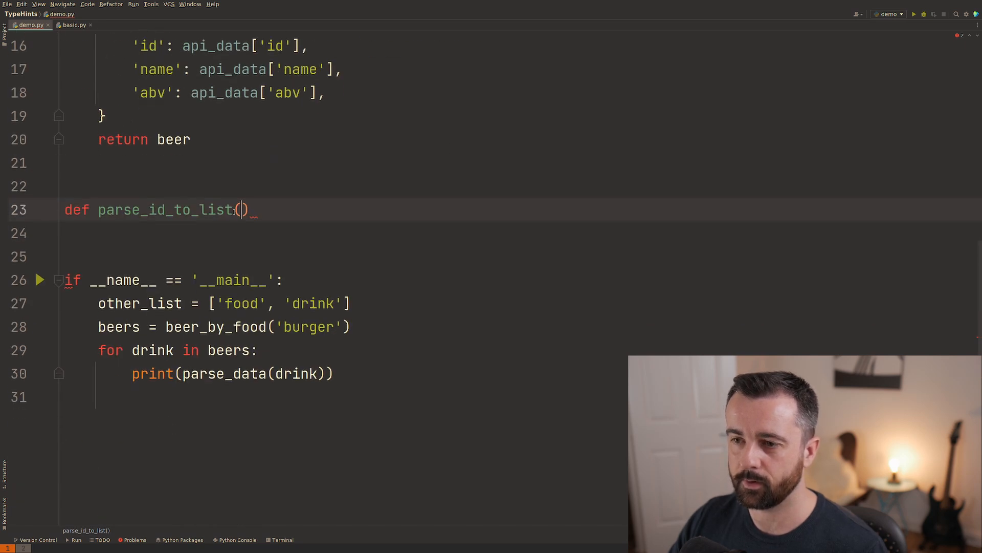
pyautogui.write('api')
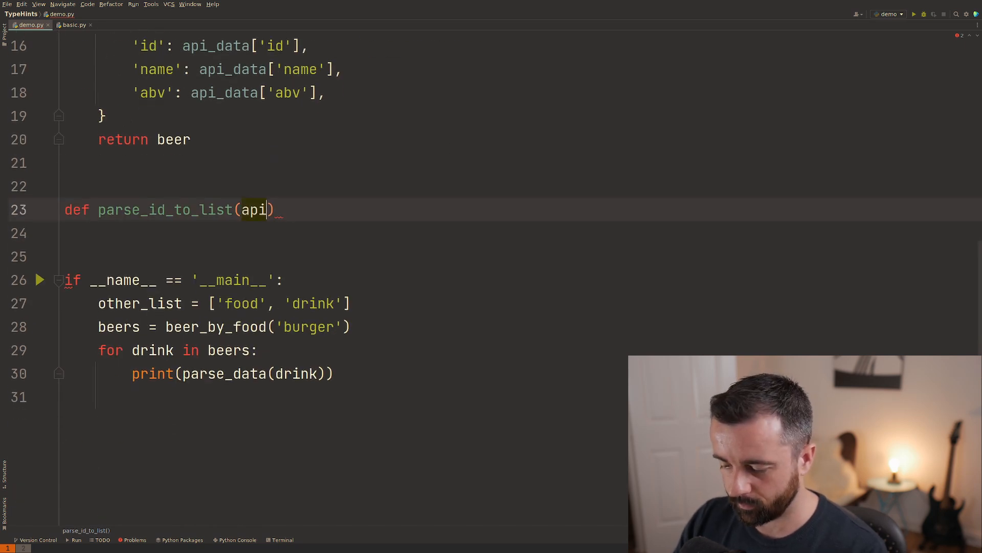
pyautogui.write('_main: L')
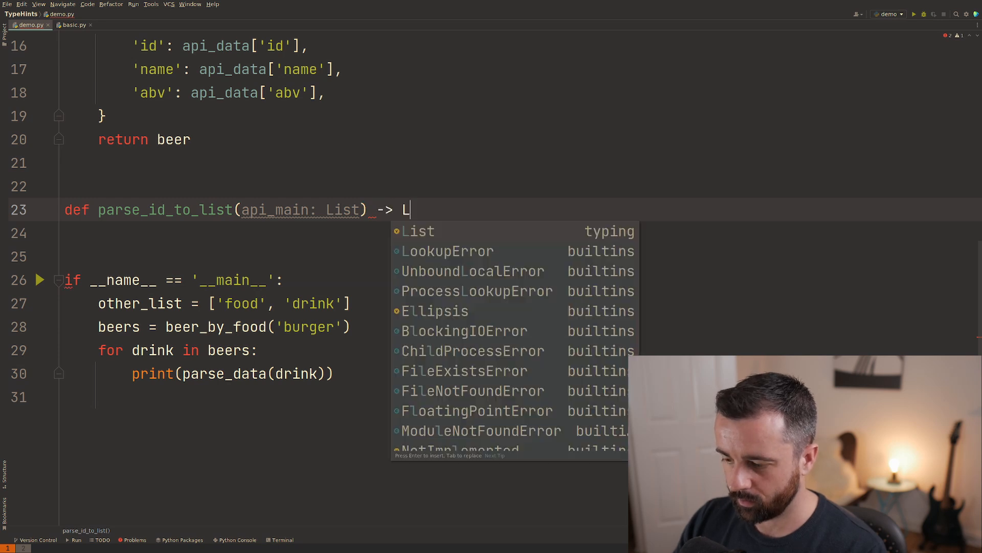
pyautogui.write('ist[int]:')
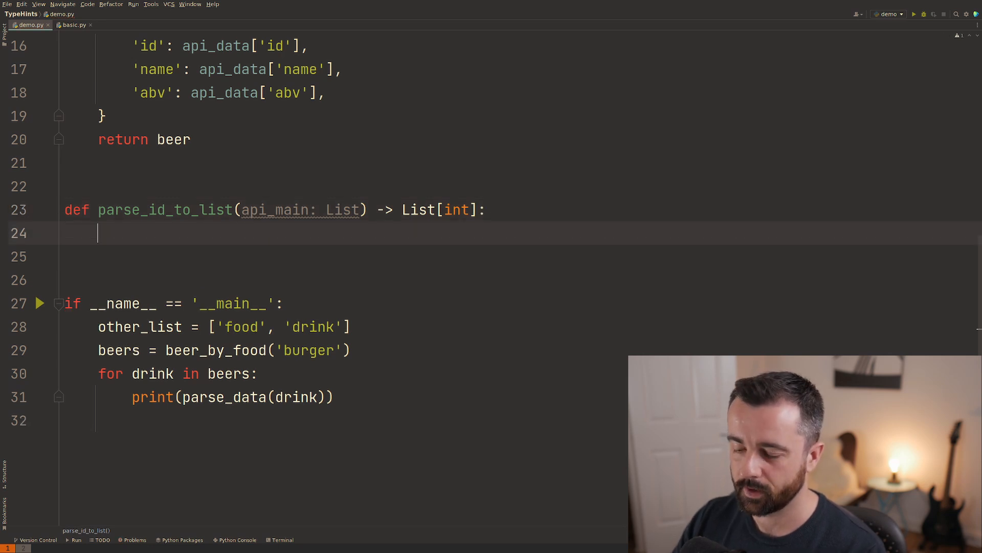
# - Build id_list as a comprehension of item['id'] for each item and return it
pyautogui.write('id_list =')
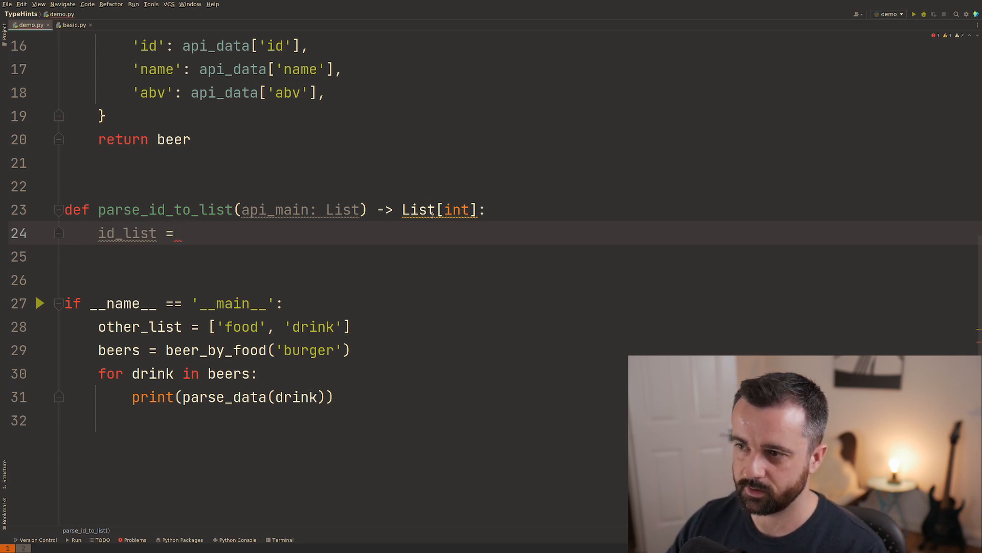
pyautogui.moveTo(416, 209)
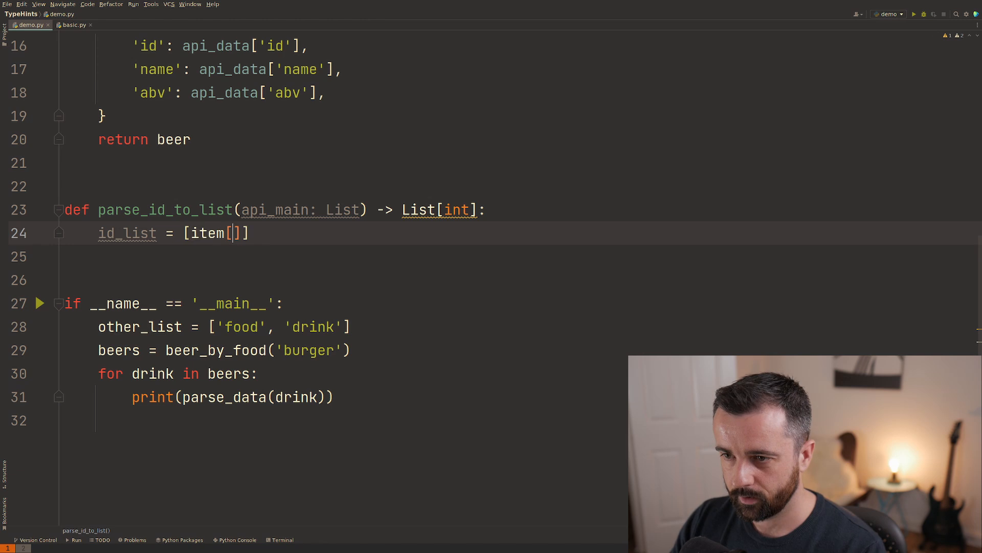
pyautogui.write("'id'")
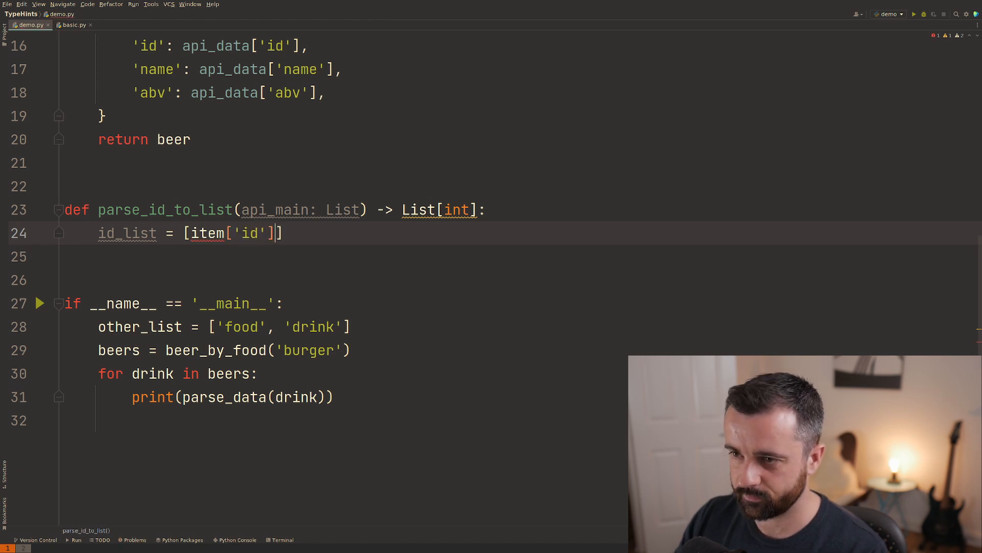
pyautogui.write('for item')
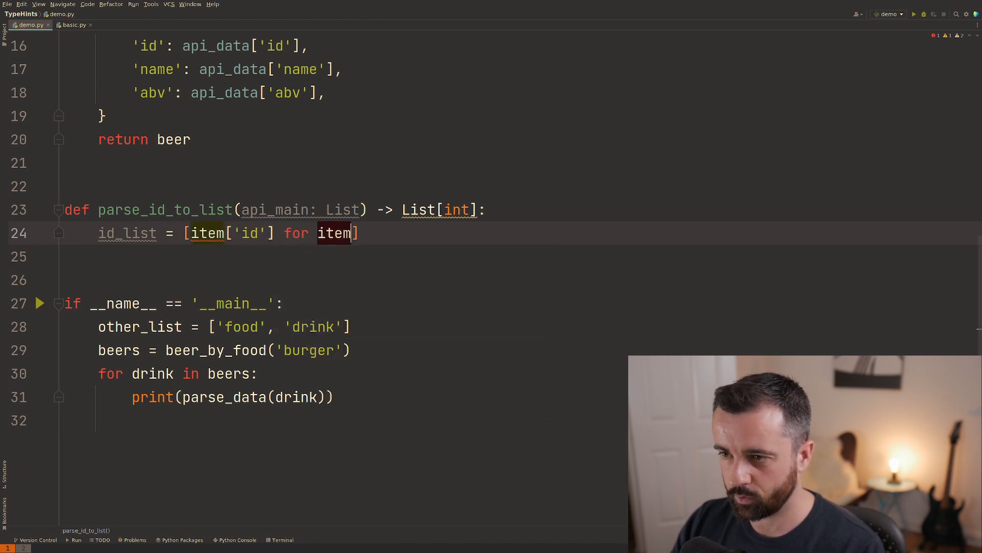
pyautogui.write('in api_main')
pyautogui.click(522, 257)
pyautogui.write('r')
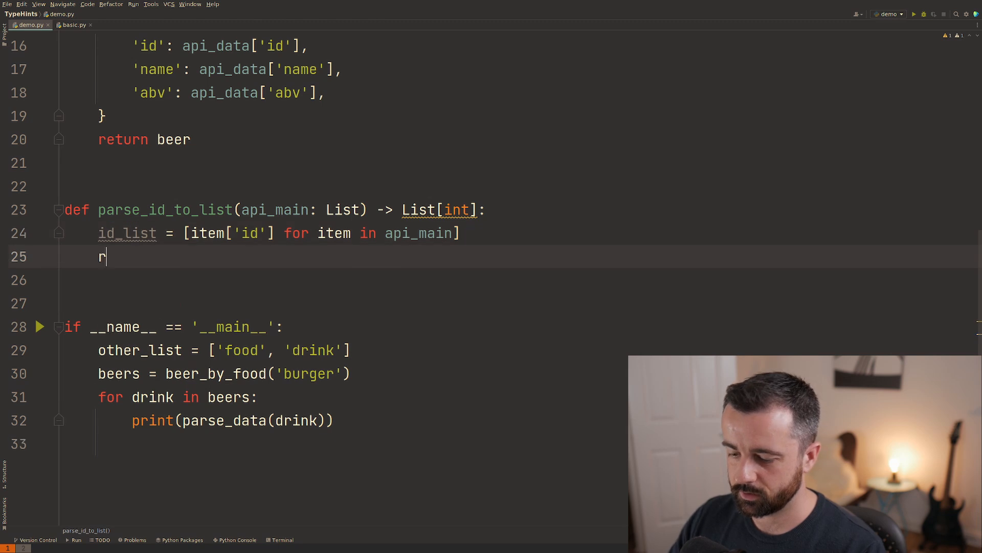
pyautogui.write('eturn id_list')
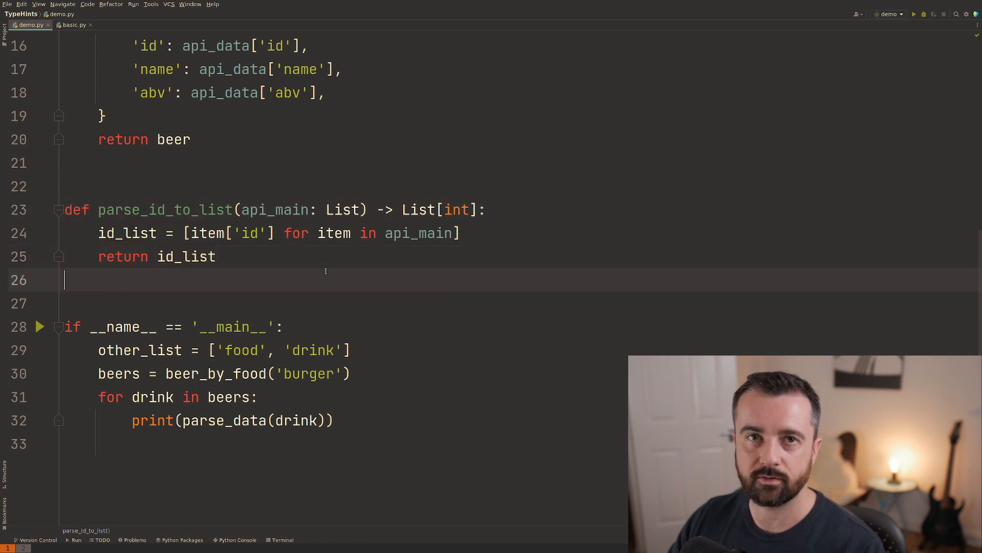
# - Comment out the drink-printing loop and print parse_id_to_list(beers) in the main block
pyautogui.doubleClick(165, 209)
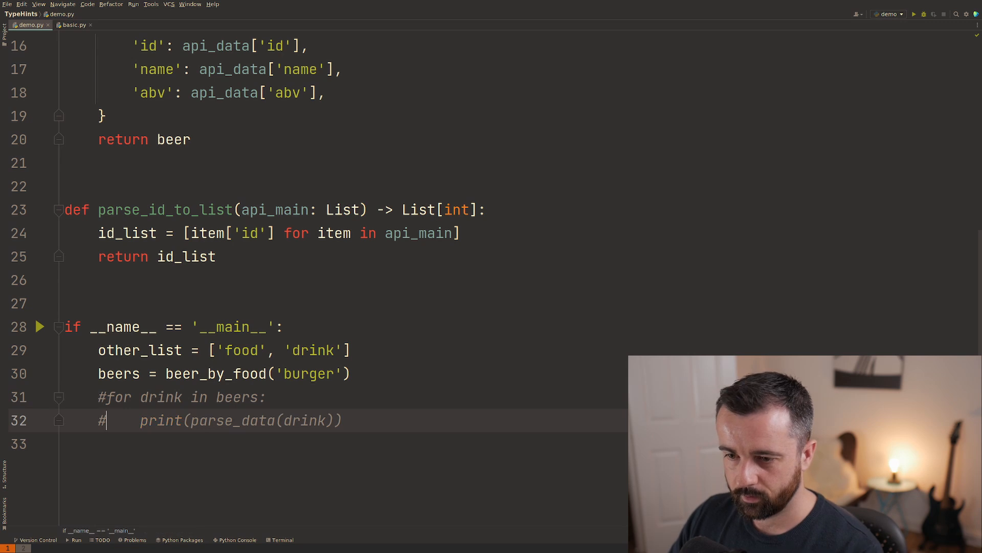
pyautogui.write('parse_id_to_list')
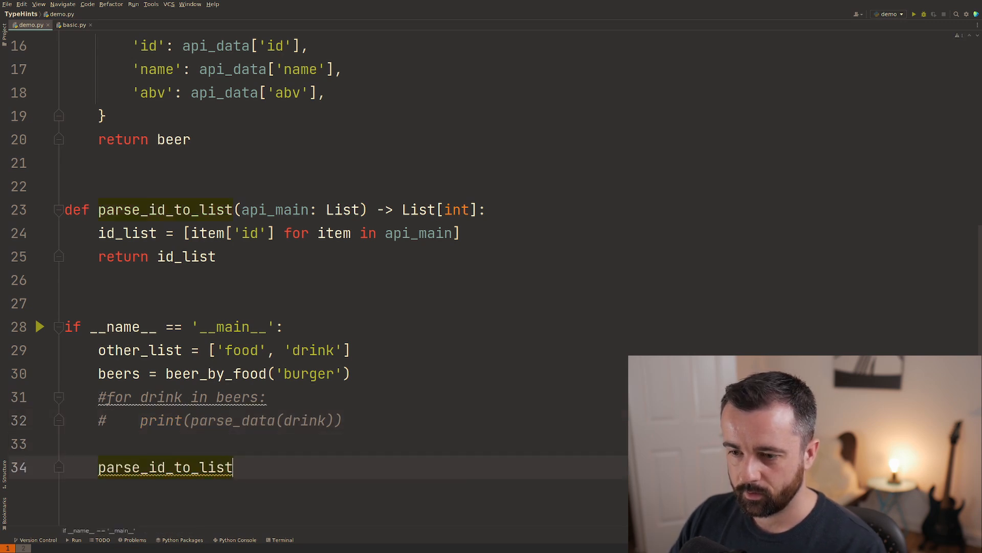
pyautogui.write('())')
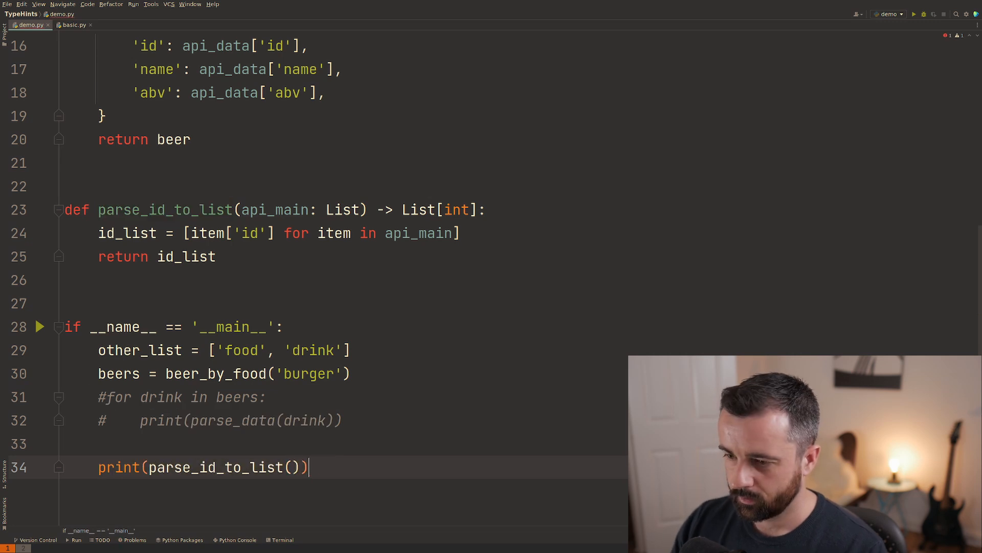
pyautogui.scroll(-3)
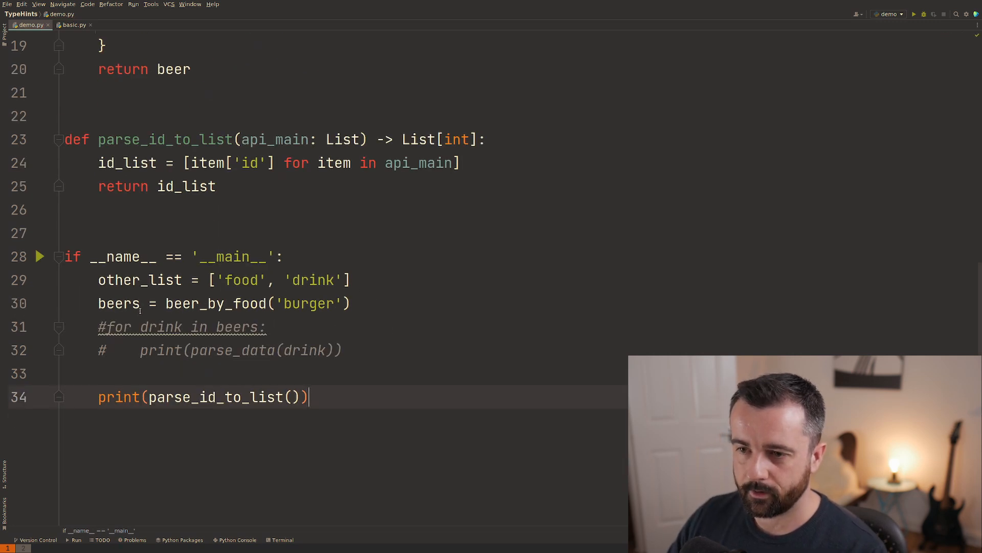
pyautogui.write('beers')
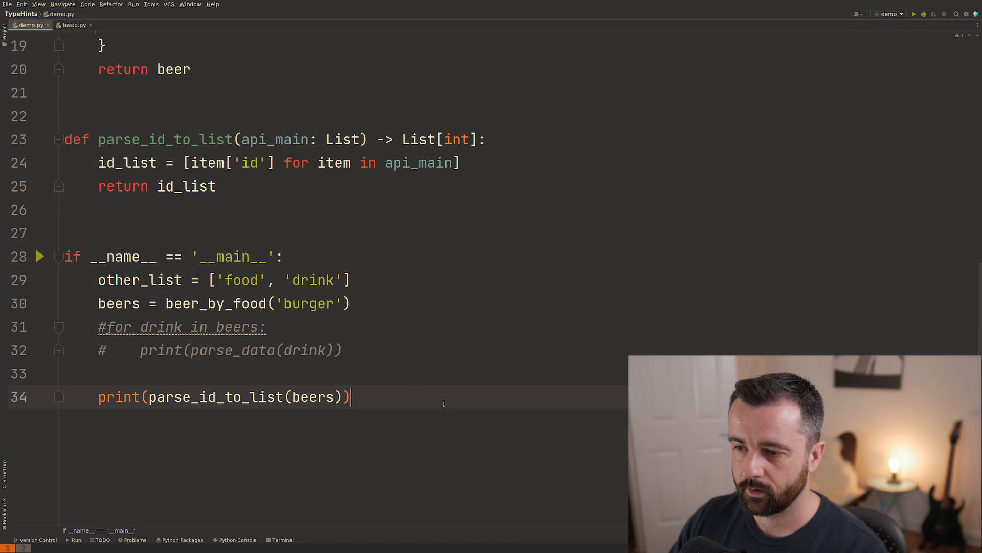
pyautogui.click(913, 13)
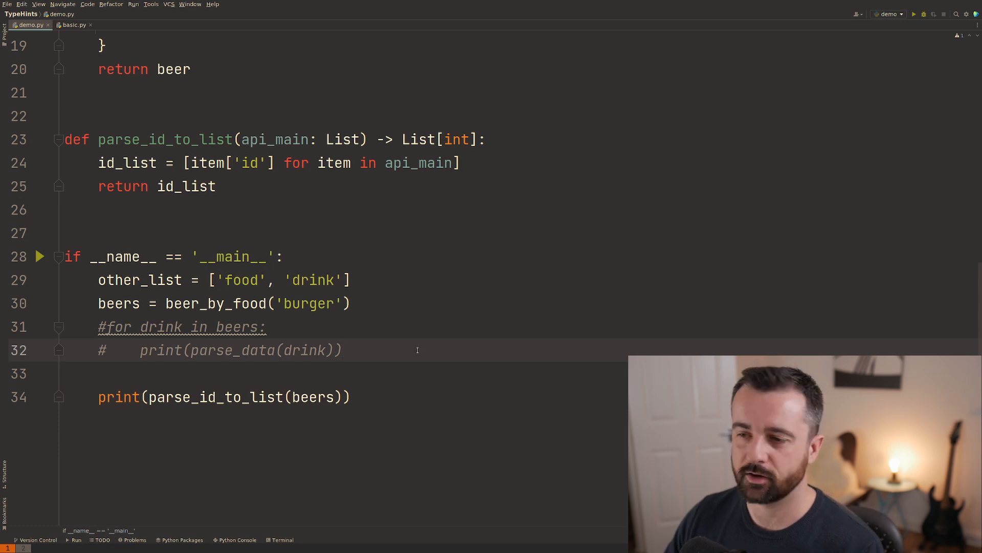
pyautogui.click(344, 350)
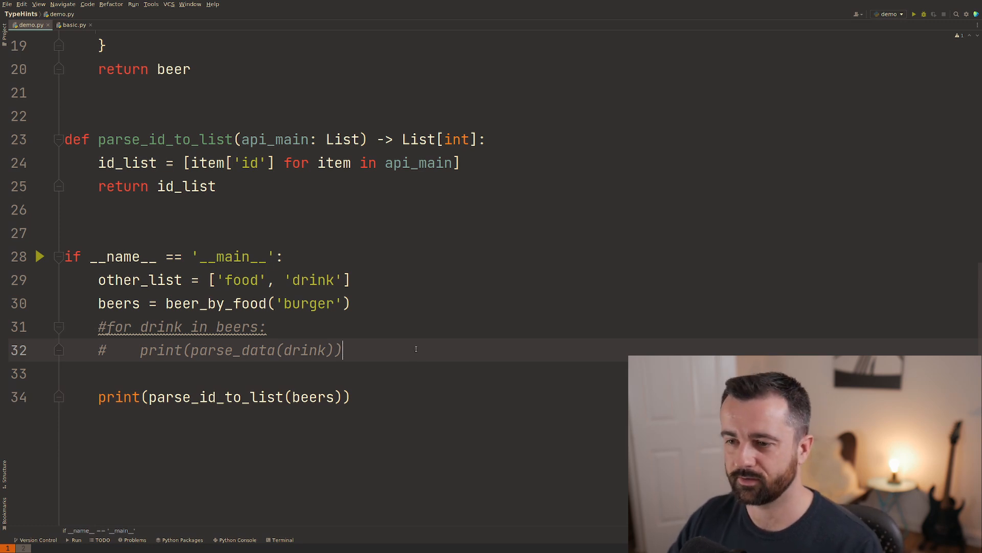
pyautogui.scroll(3)
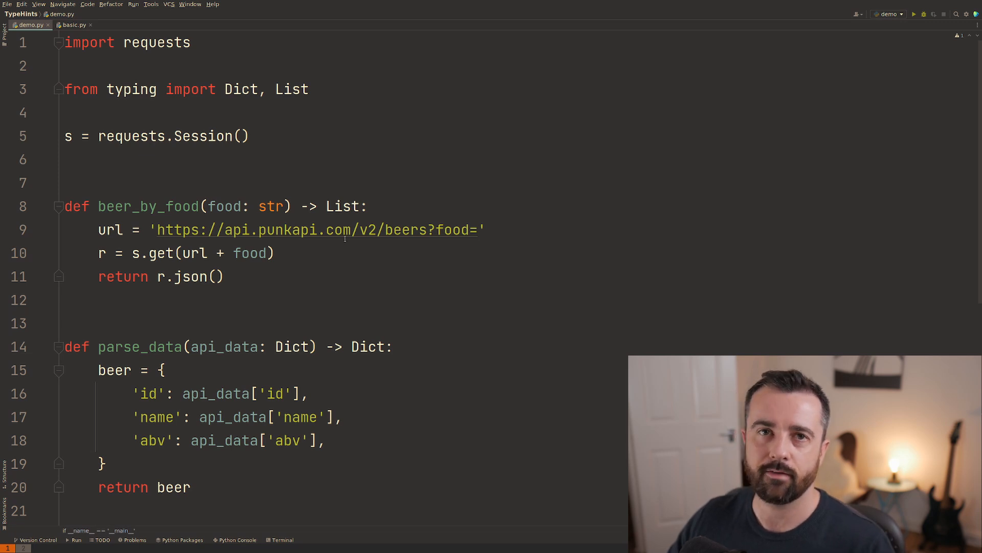
# - Declare class Drink(TypedDict) and add TypedDict to the typing import
pyautogui.click(272, 160)
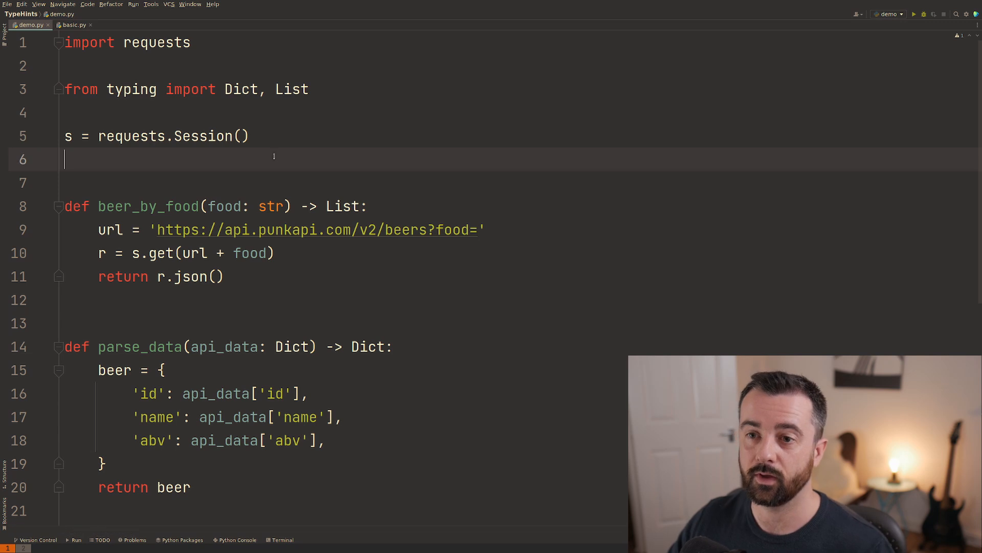
pyautogui.write('class')
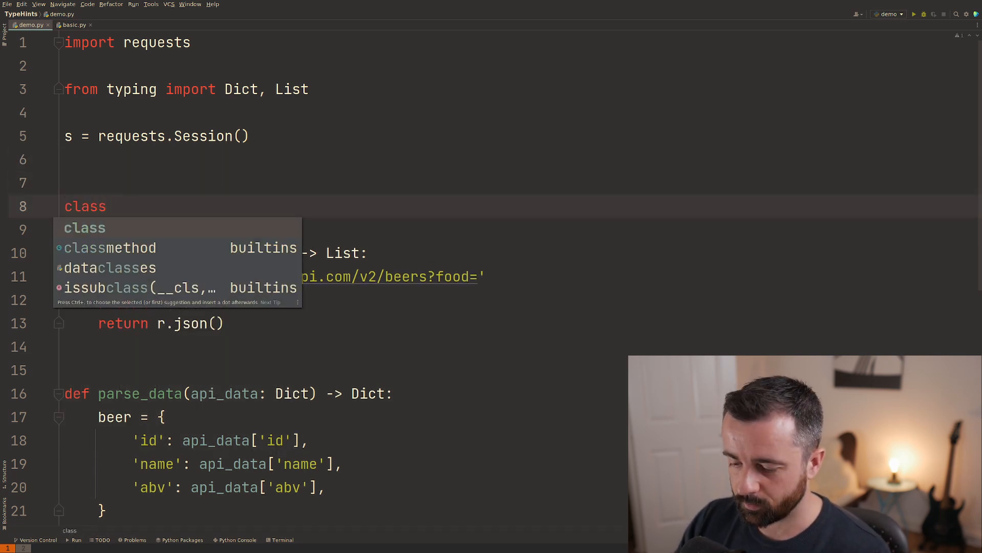
pyautogui.write('Drink')
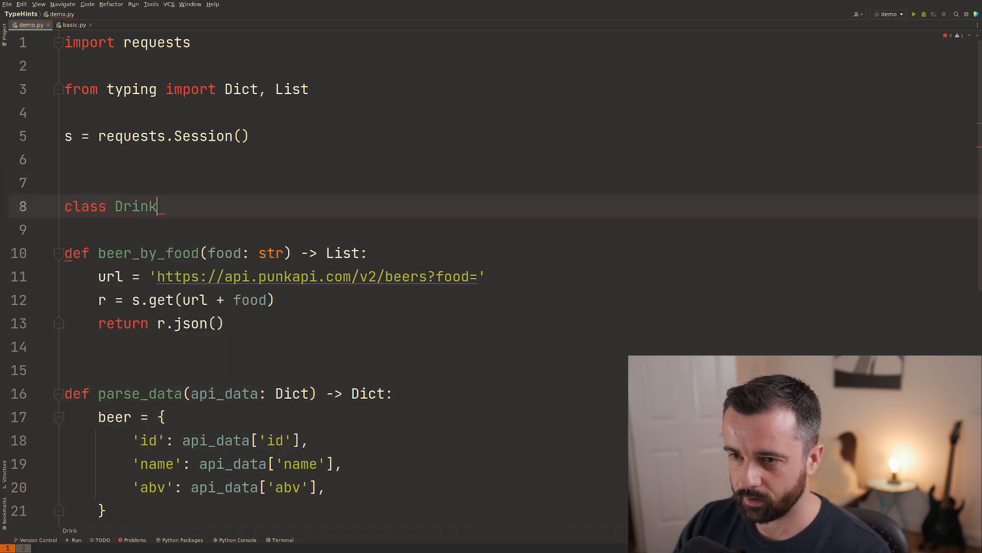
pyautogui.write('(Type')
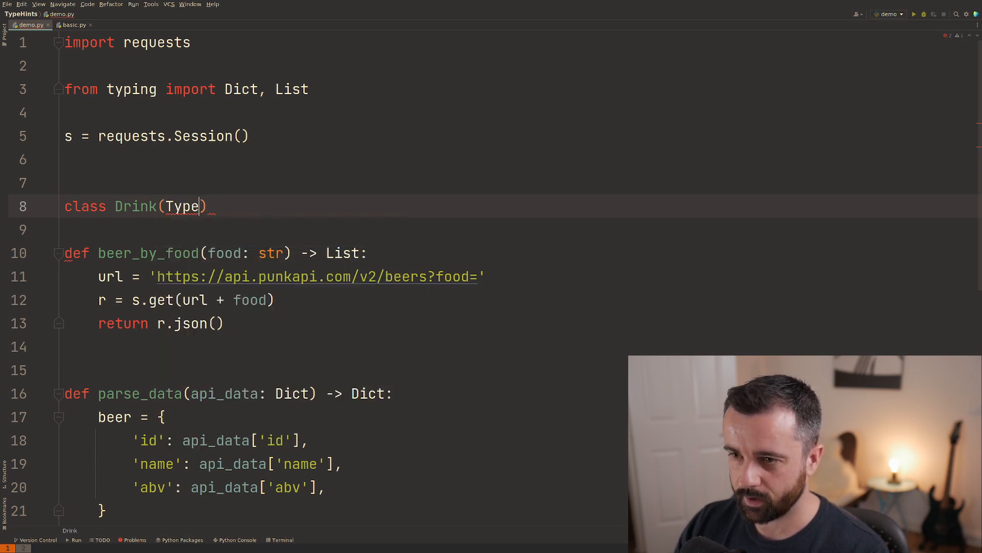
pyautogui.write('dDict')
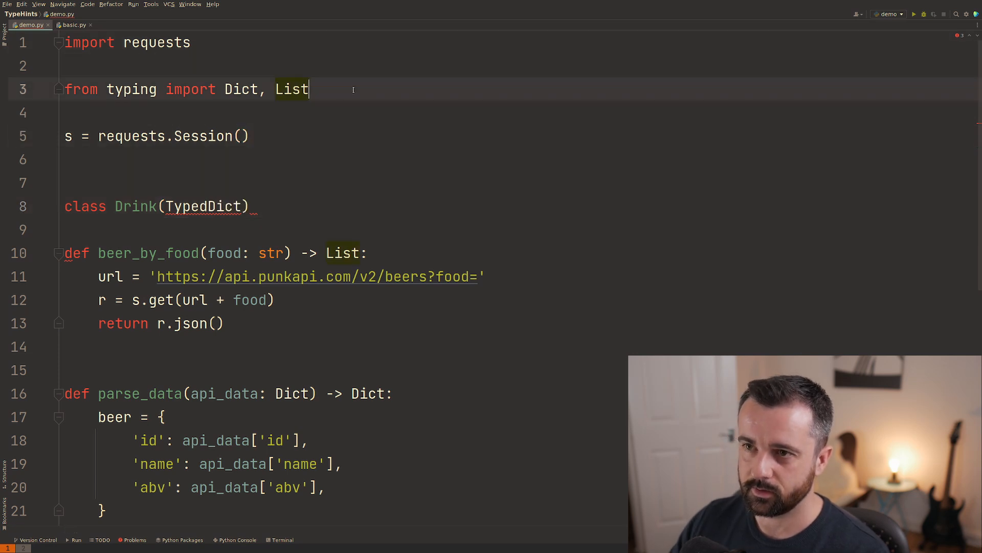
pyautogui.write(', TypedDict')
pyautogui.click(162, 206)
pyautogui.write(':')
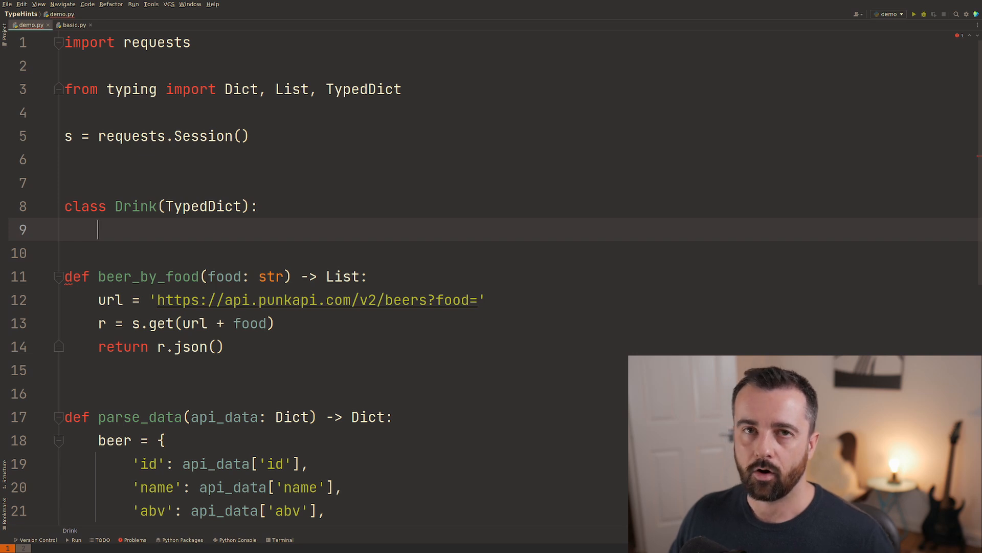
# - Give Drink the fields id: int, name: str and abv: float
pyautogui.write('int')
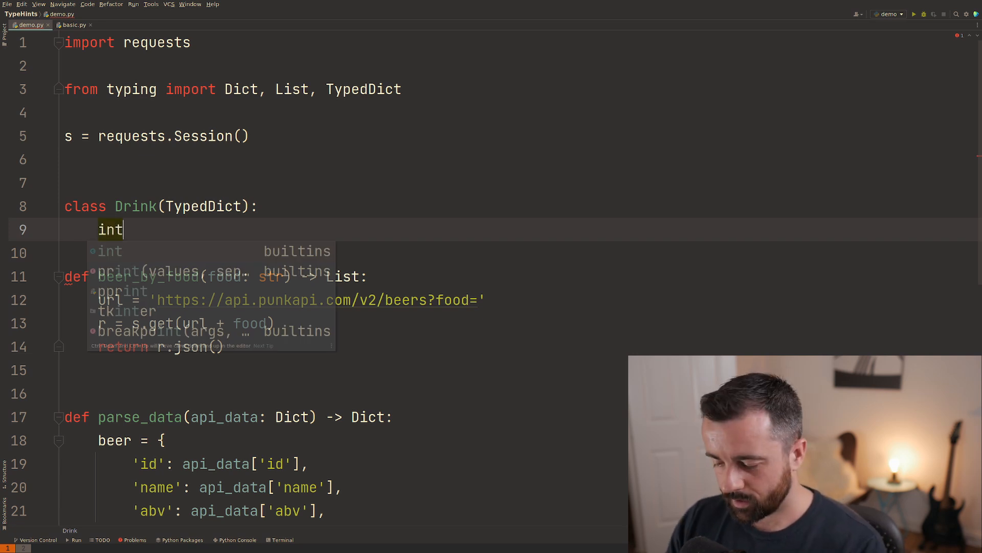
pyautogui.write('id:')
pyautogui.click(523, 253)
pyautogui.write('name:')
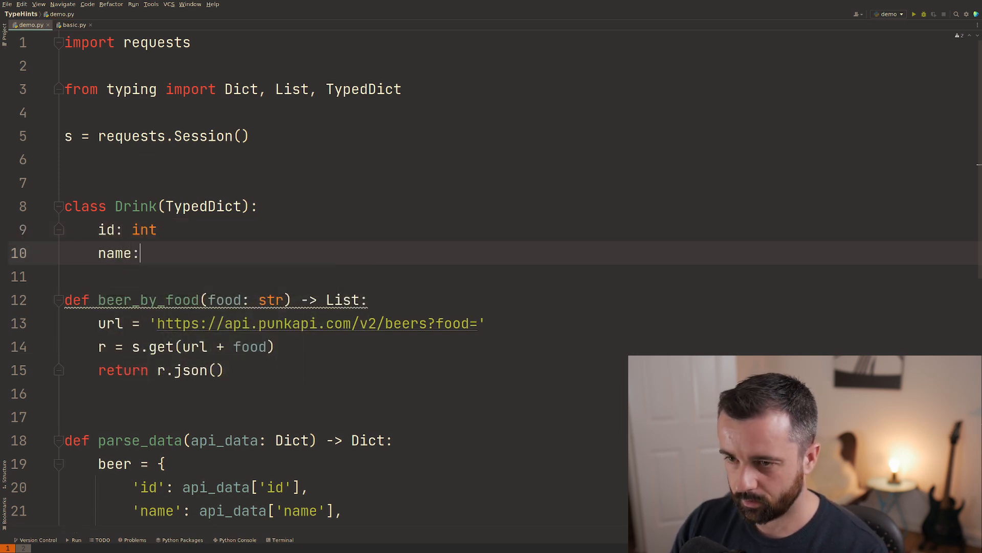
pyautogui.write('str')
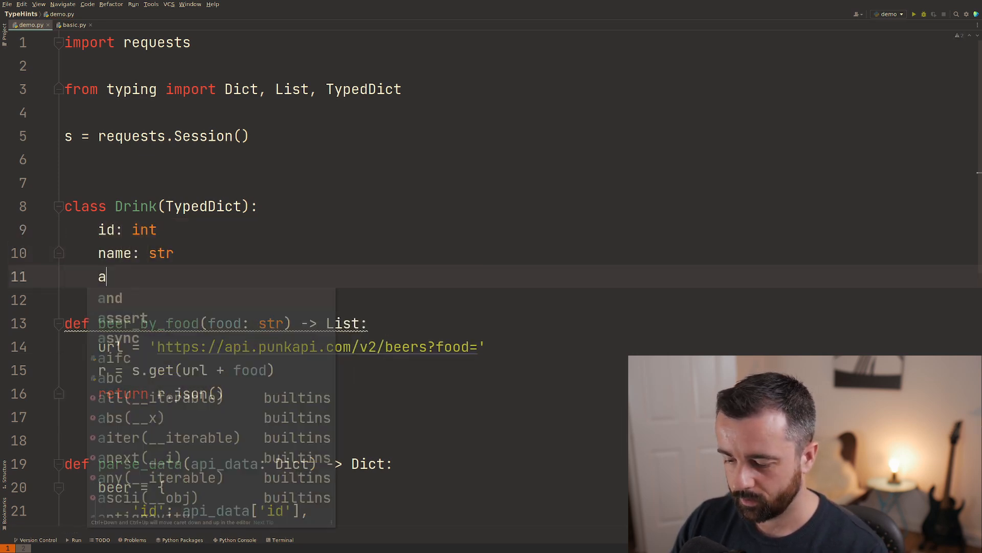
pyautogui.write('bv: f')
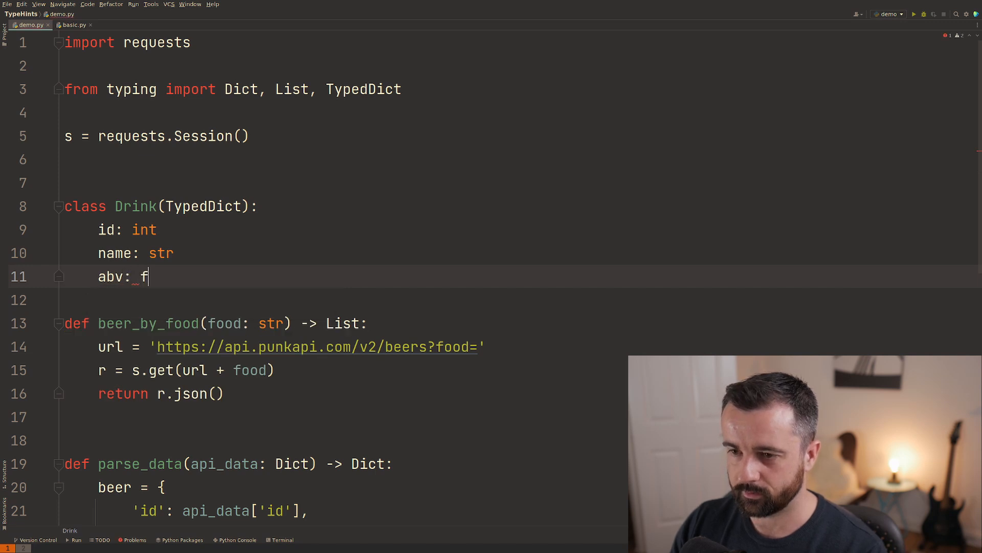
pyautogui.write('loat')
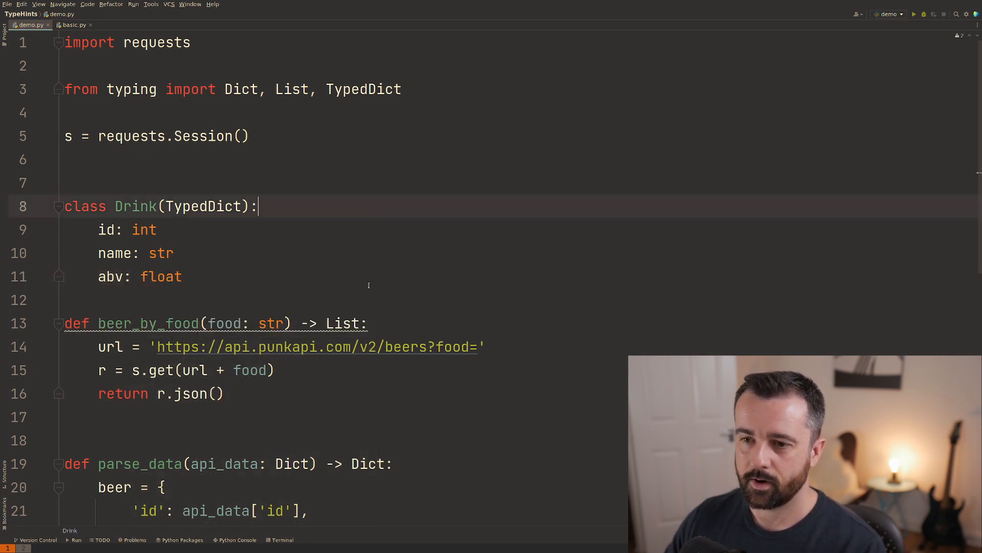
# - Annotate the beer dictionary in parse_data as beer: Drink
pyautogui.scroll(-3)
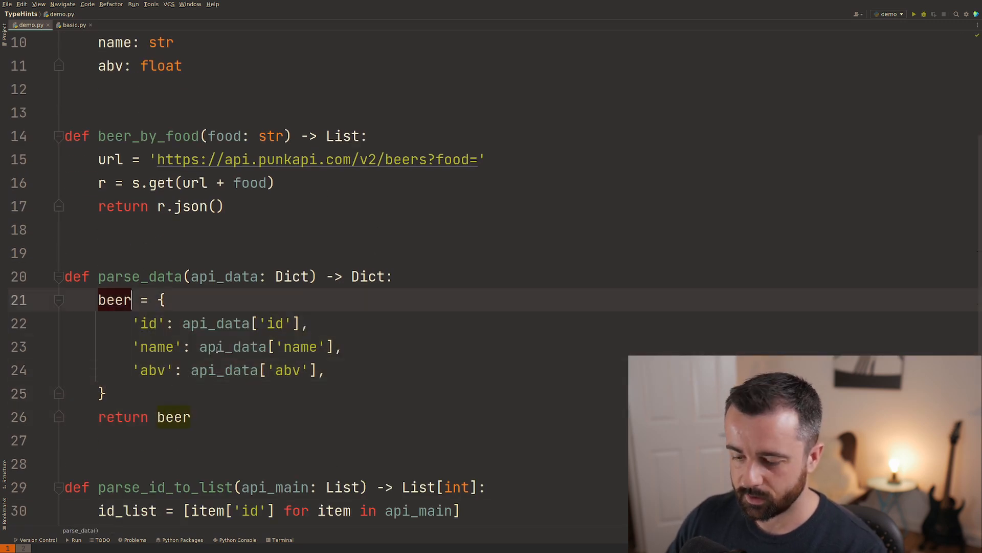
pyautogui.write(':')
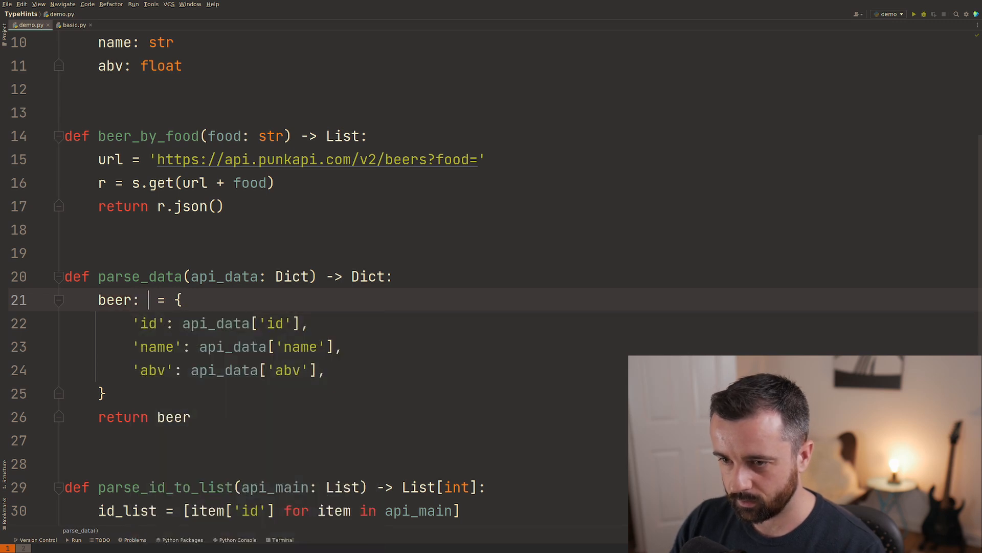
pyautogui.write('Drink')
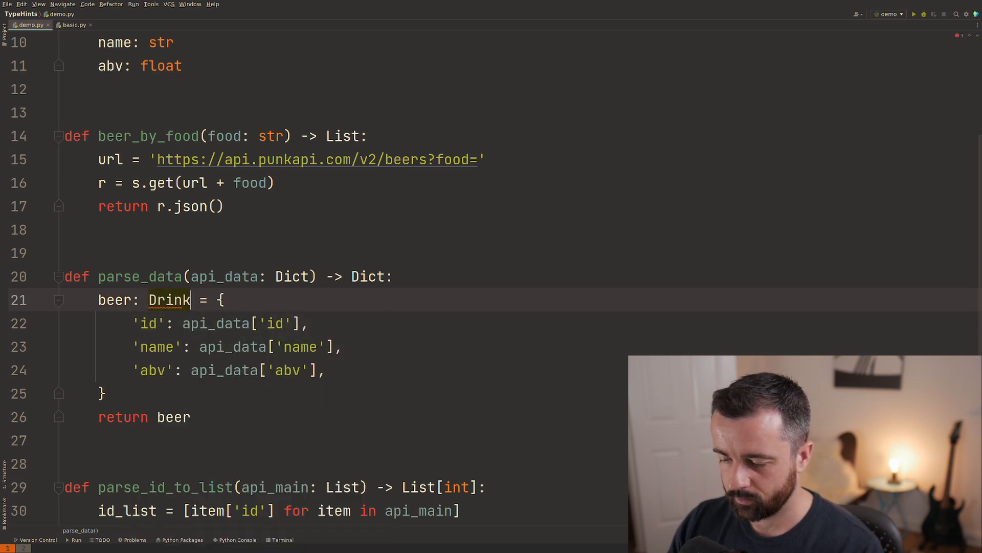
pyautogui.scroll(3)
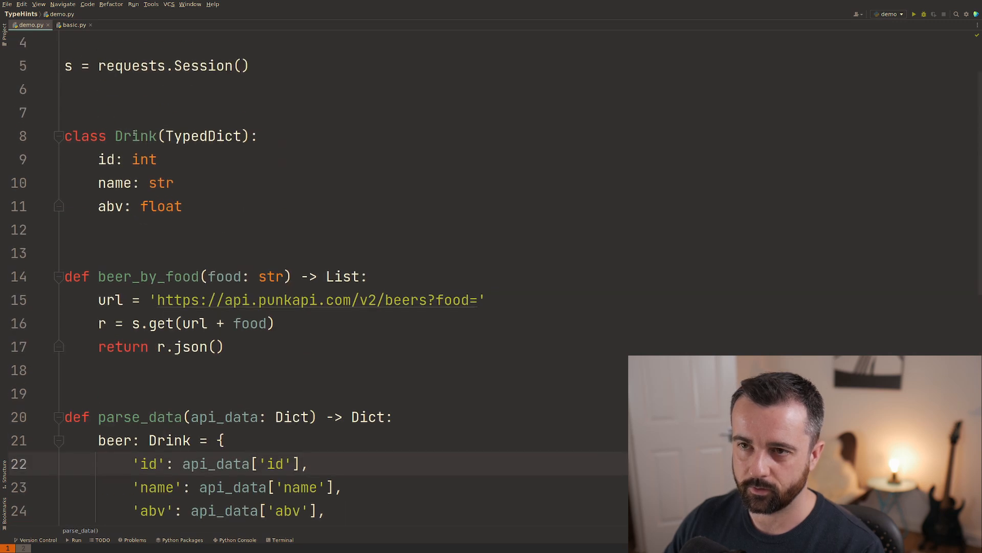
pyautogui.scroll(-3)
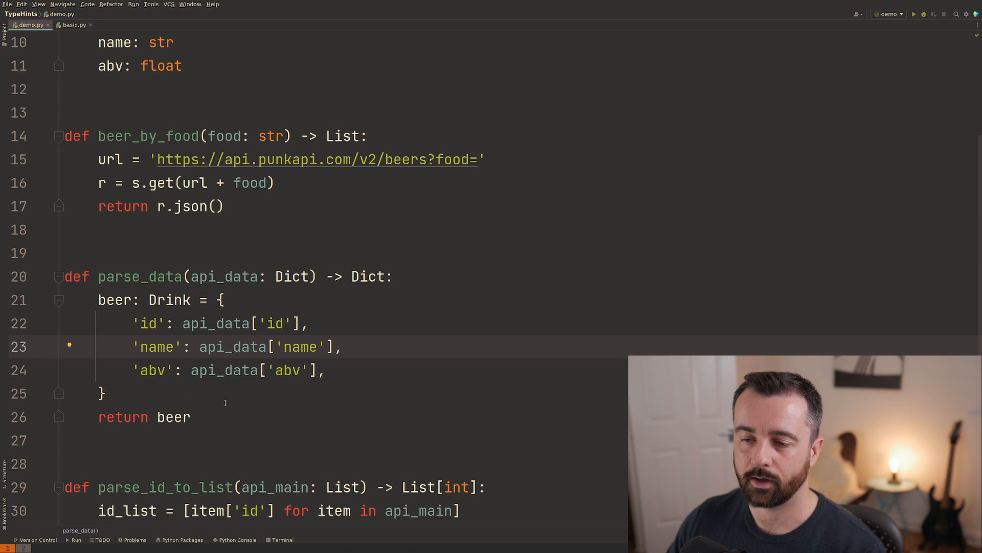
# - Add a 'temp': api_data['abv'] entry to beer, triggering the Drink type warning
pyautogui.write("t4emp':")
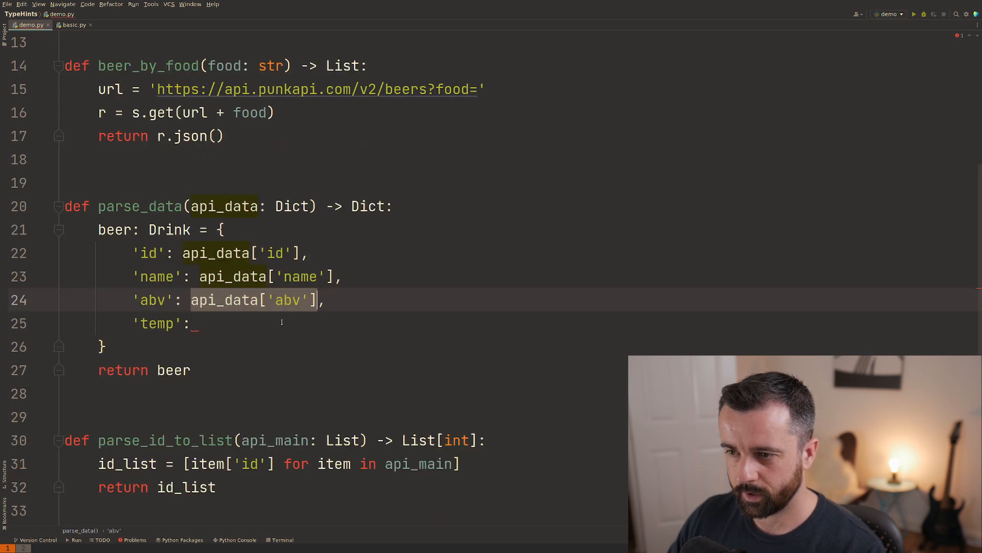
pyautogui.write("api_data['abv']")
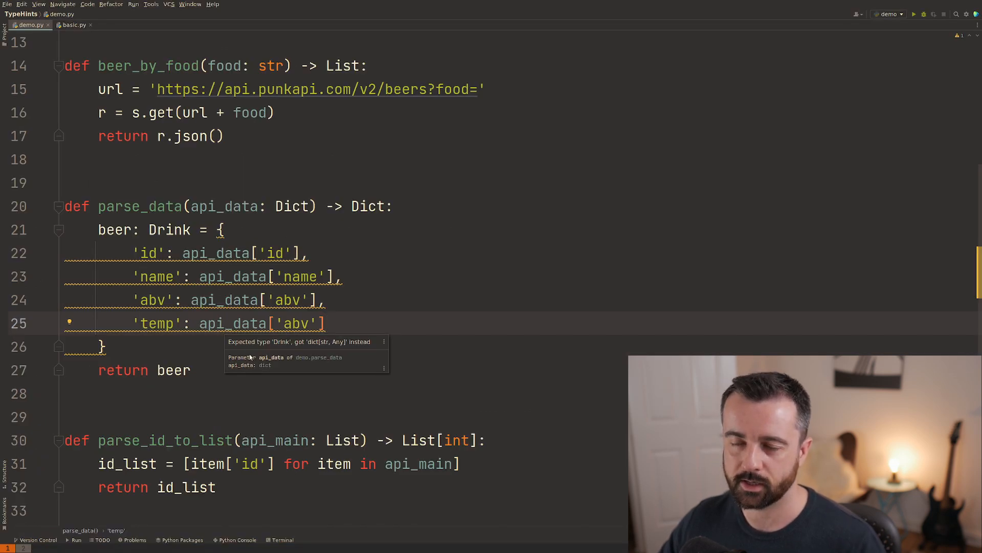
pyautogui.scroll(3)
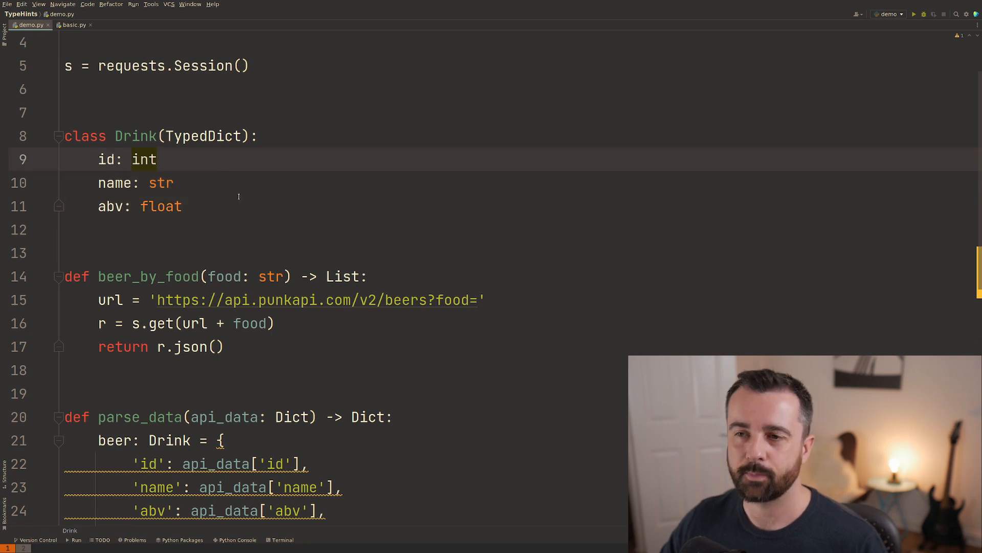
pyautogui.click(157, 159)
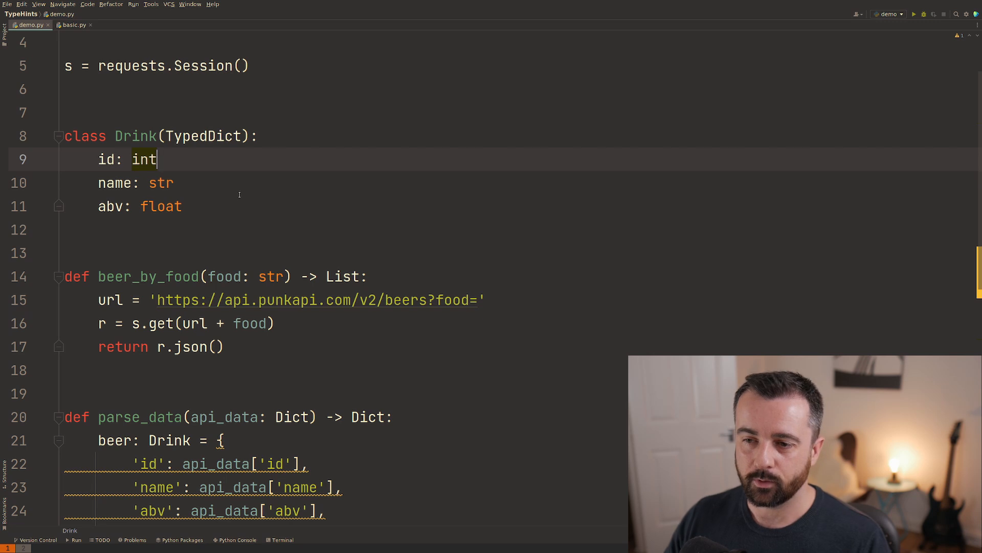
pyautogui.scroll(-3)
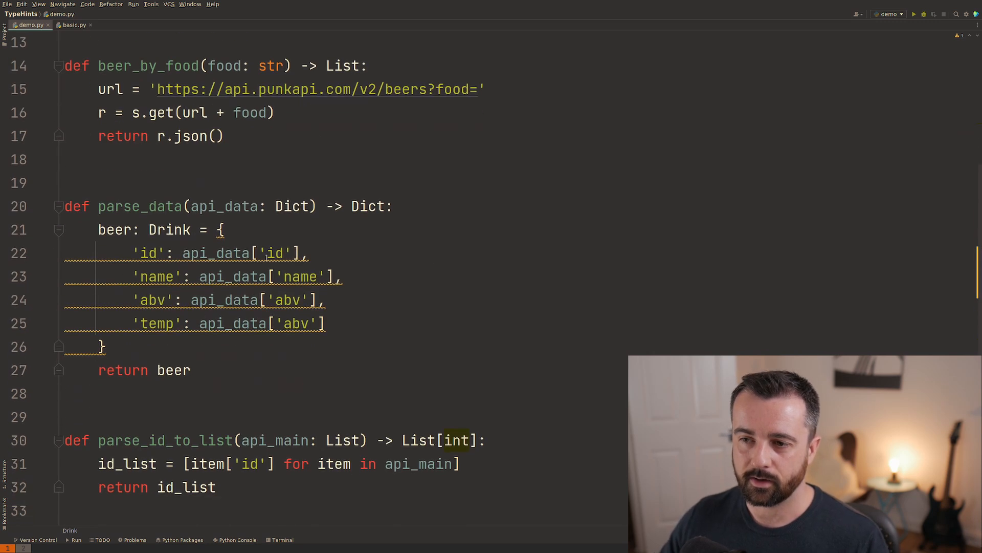